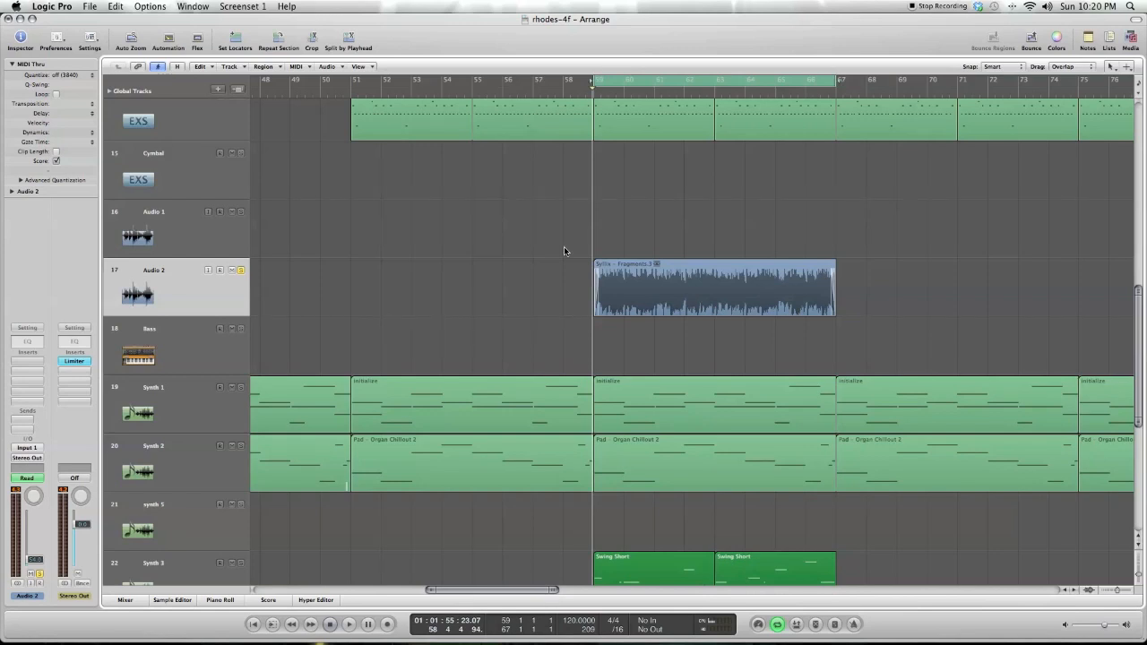
# - Solo the synth 6 track and select the Synth 3 track
pyautogui.click(348, 625)
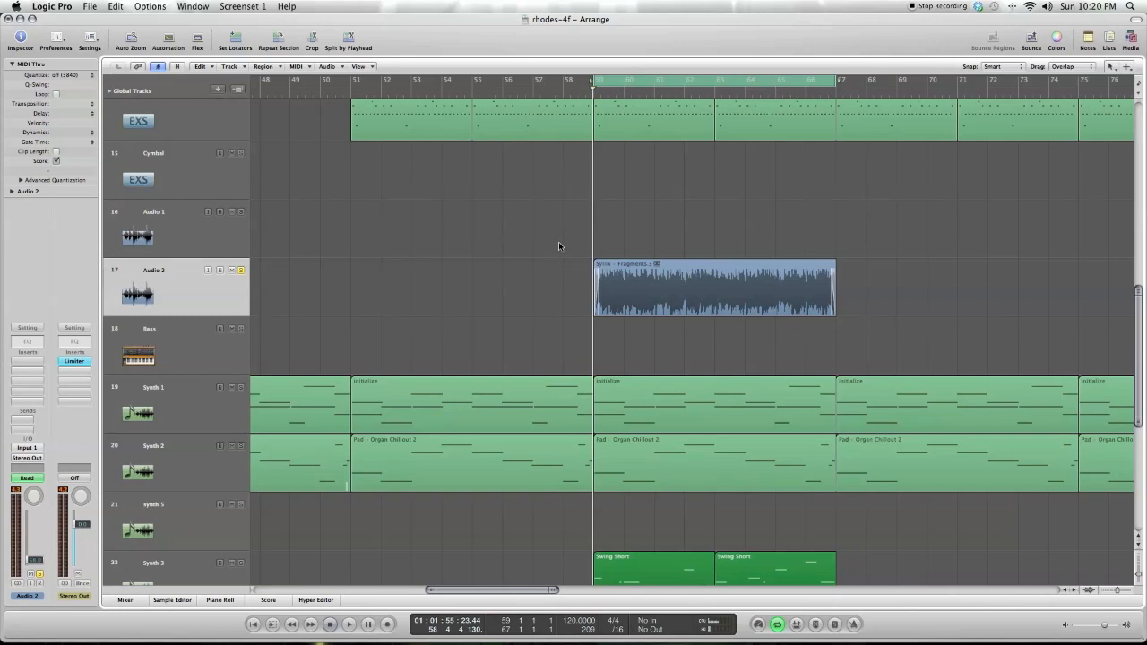
pyautogui.scroll(-3)
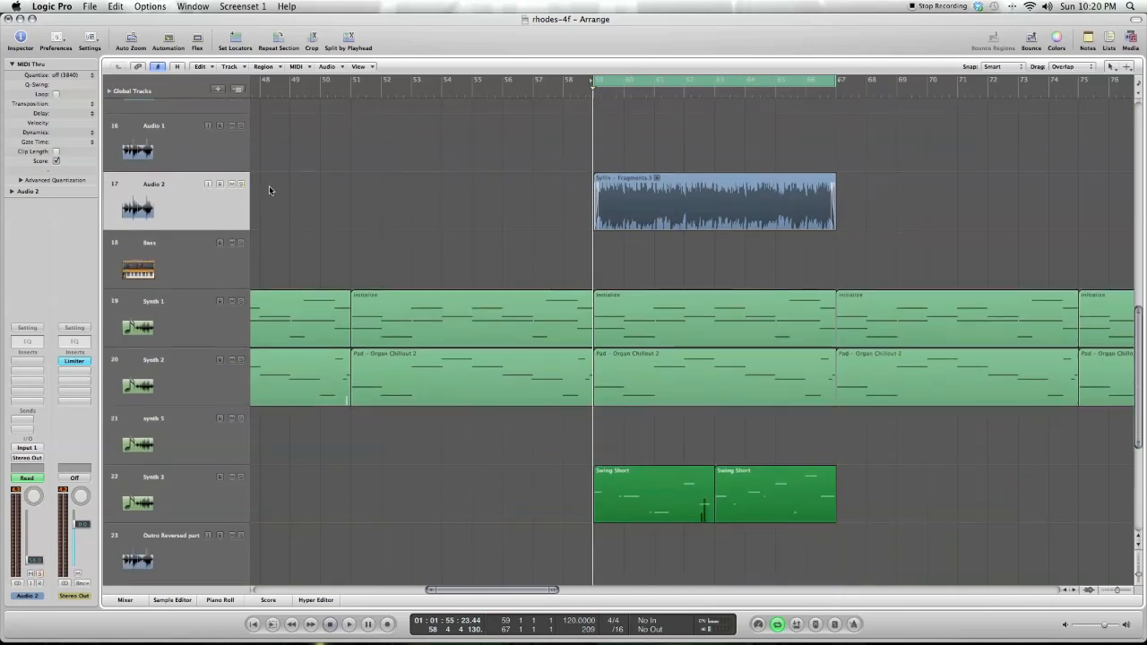
pyautogui.scroll(-3)
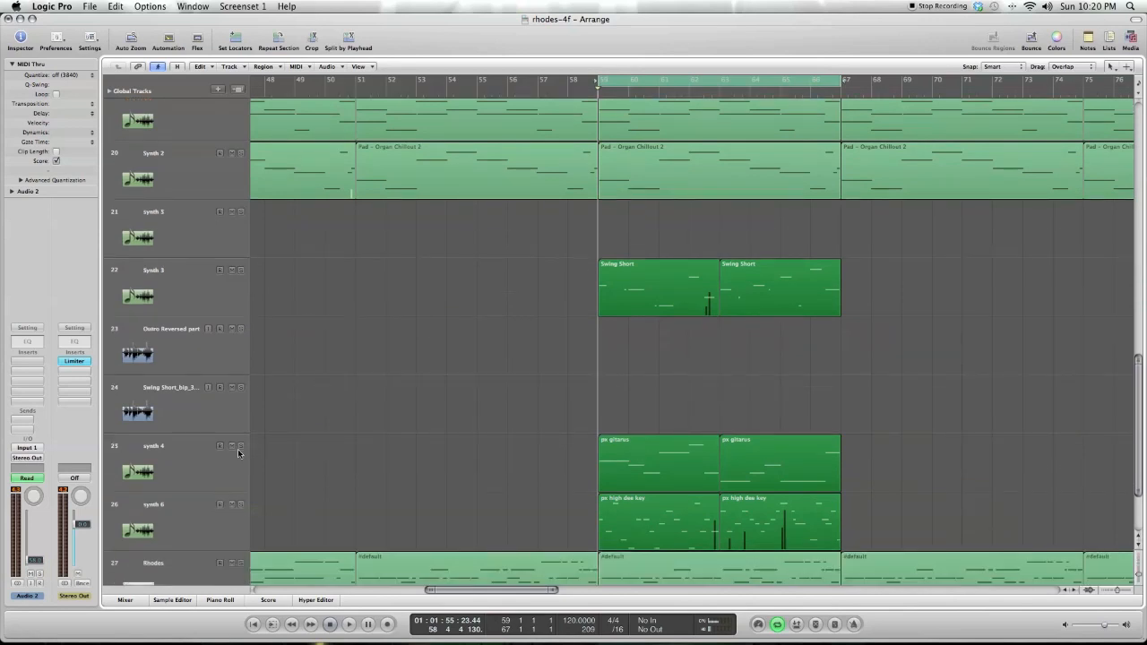
pyautogui.scroll(-3)
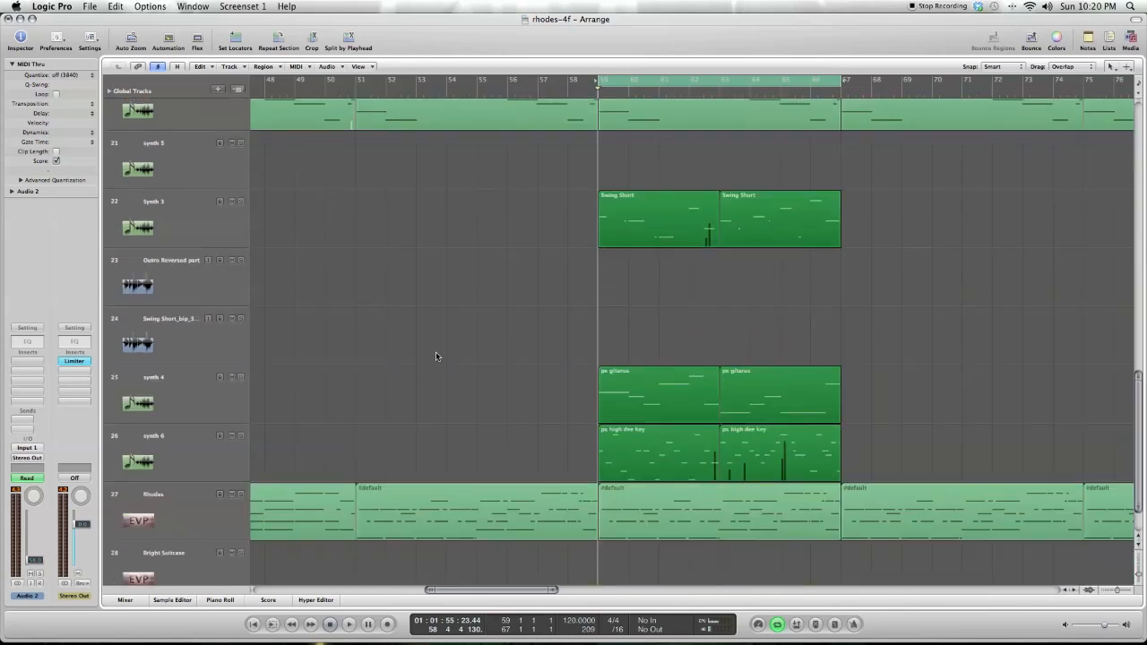
pyautogui.click(166, 377)
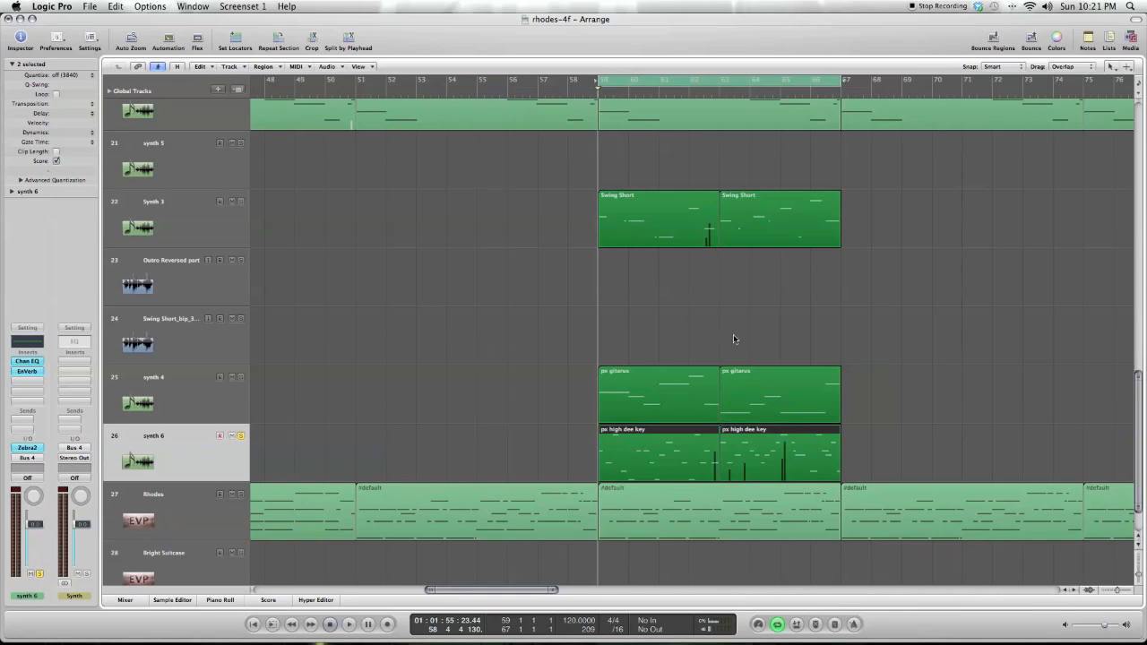
pyautogui.click(342, 627)
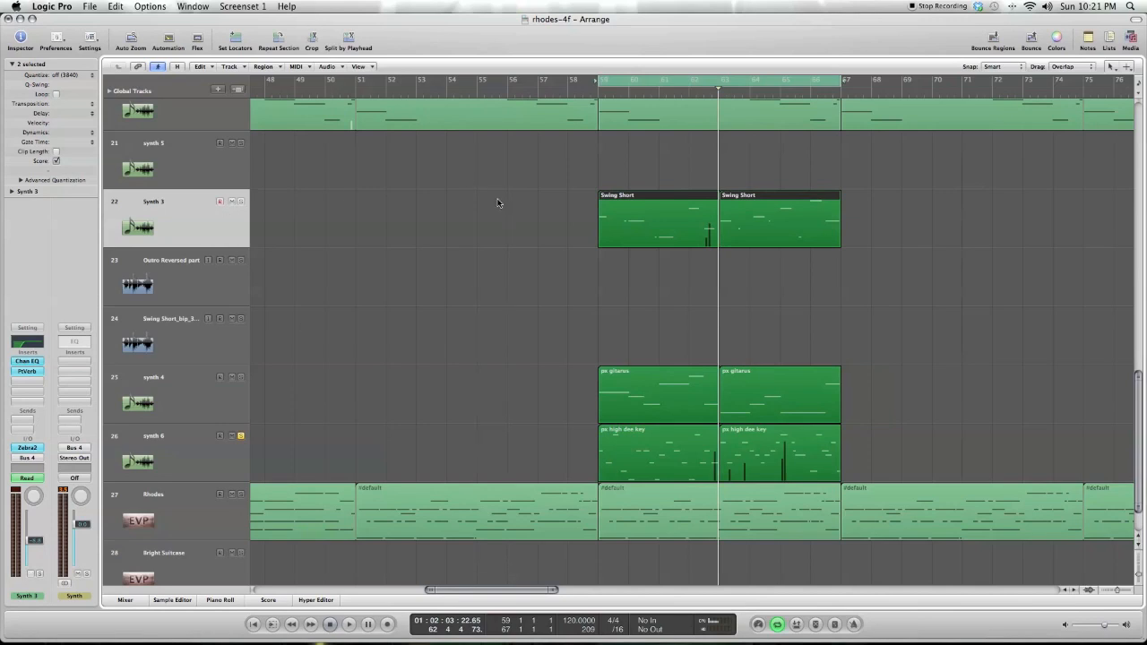
pyautogui.moveTo(376, 349)
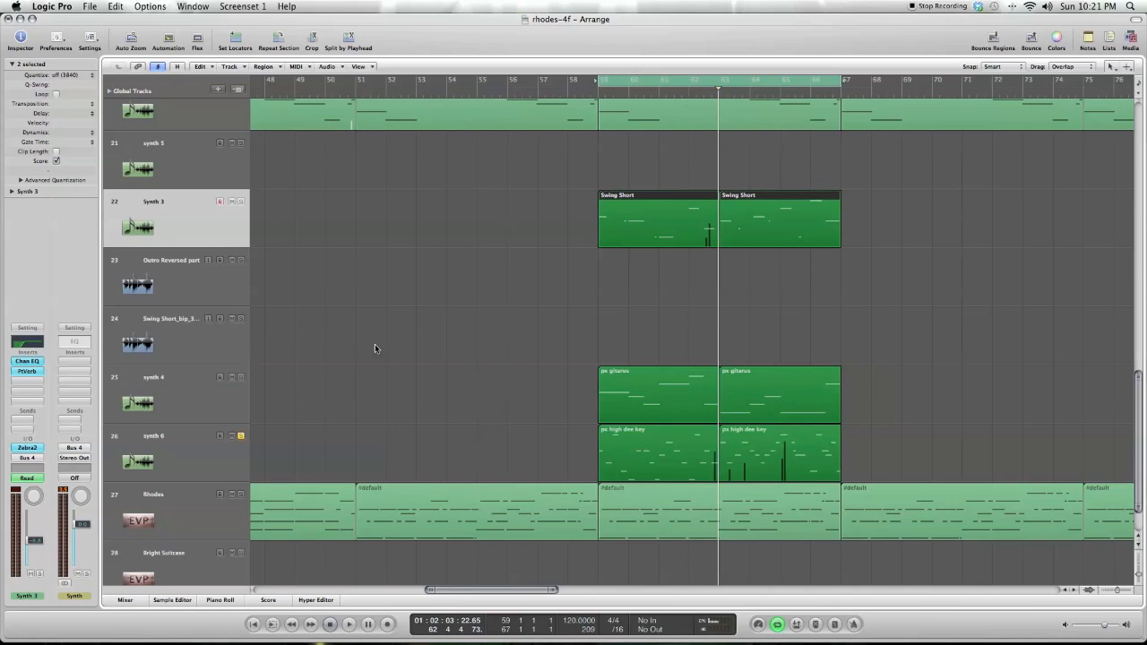
pyautogui.moveTo(195, 364)
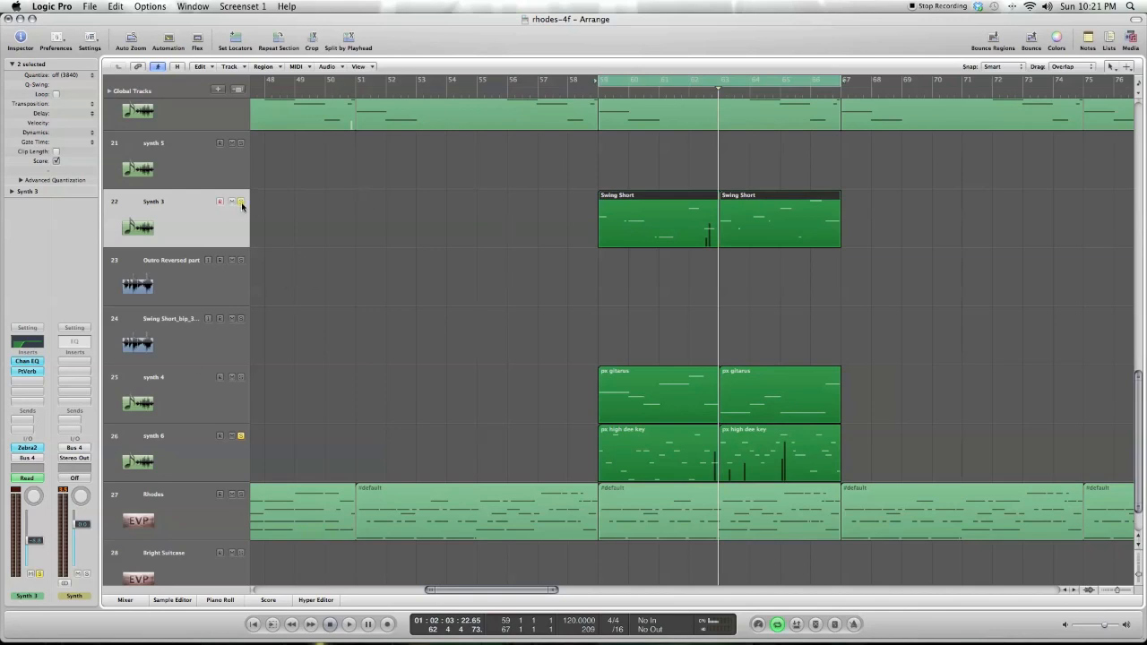
pyautogui.moveTo(225, 385)
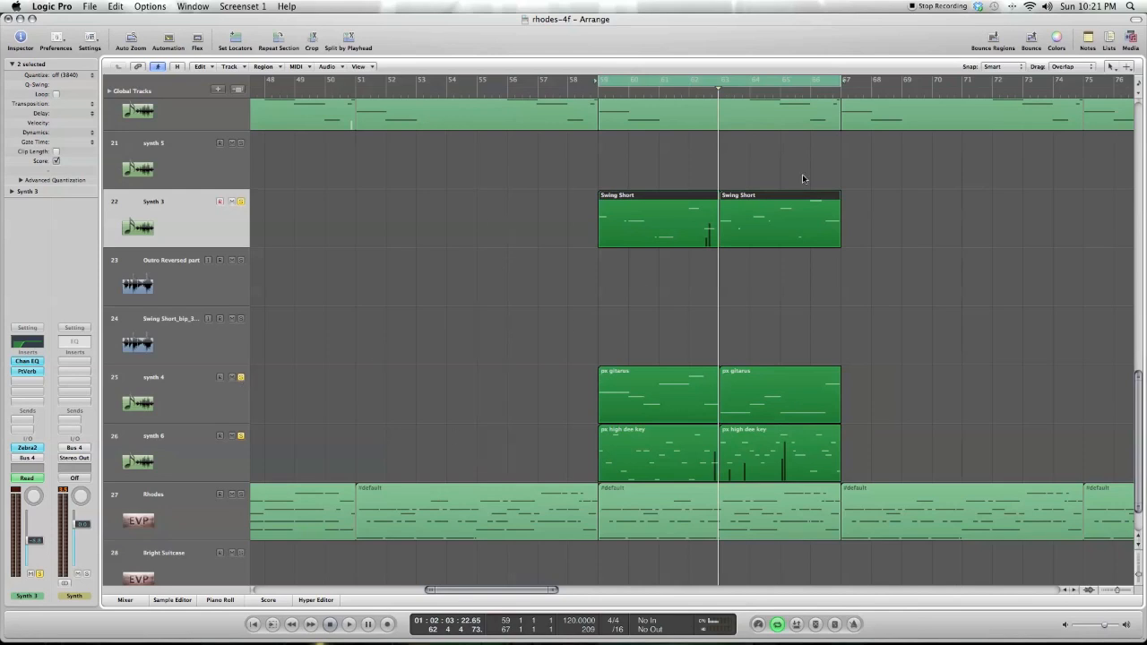
pyautogui.moveTo(898, 234)
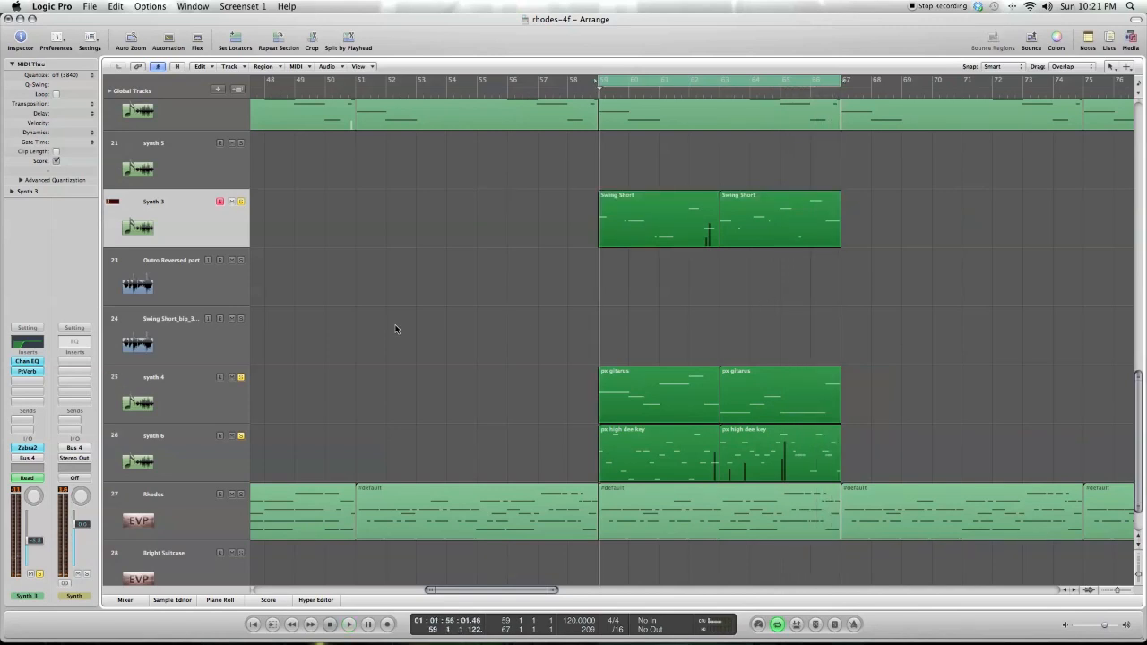
pyautogui.moveTo(712, 130)
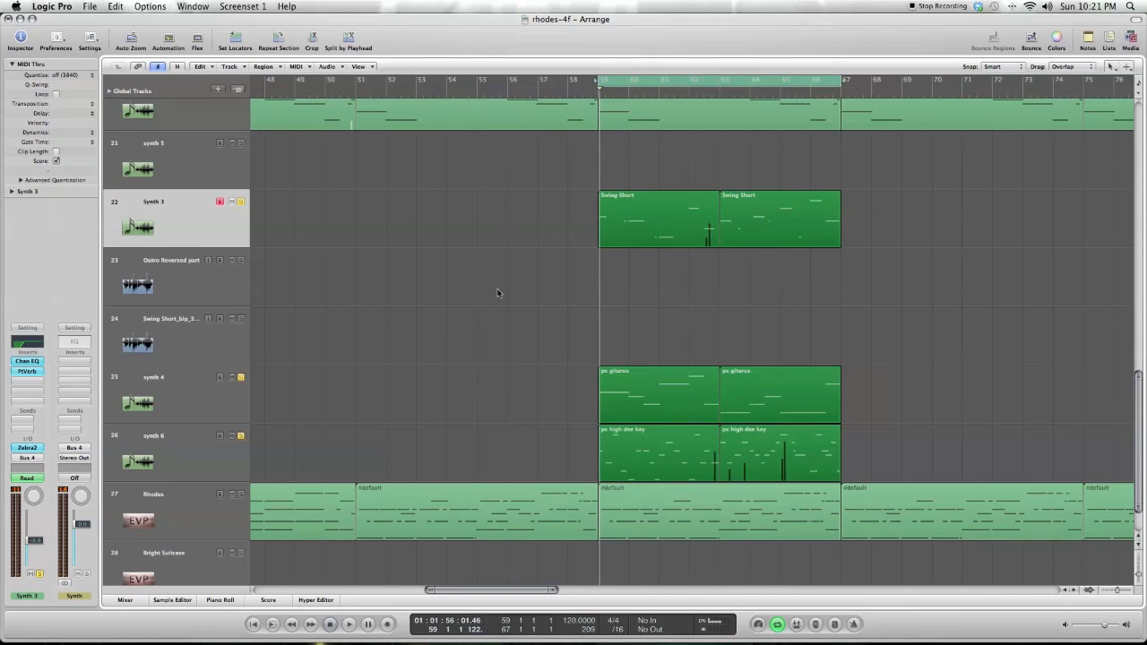
pyautogui.moveTo(412, 231)
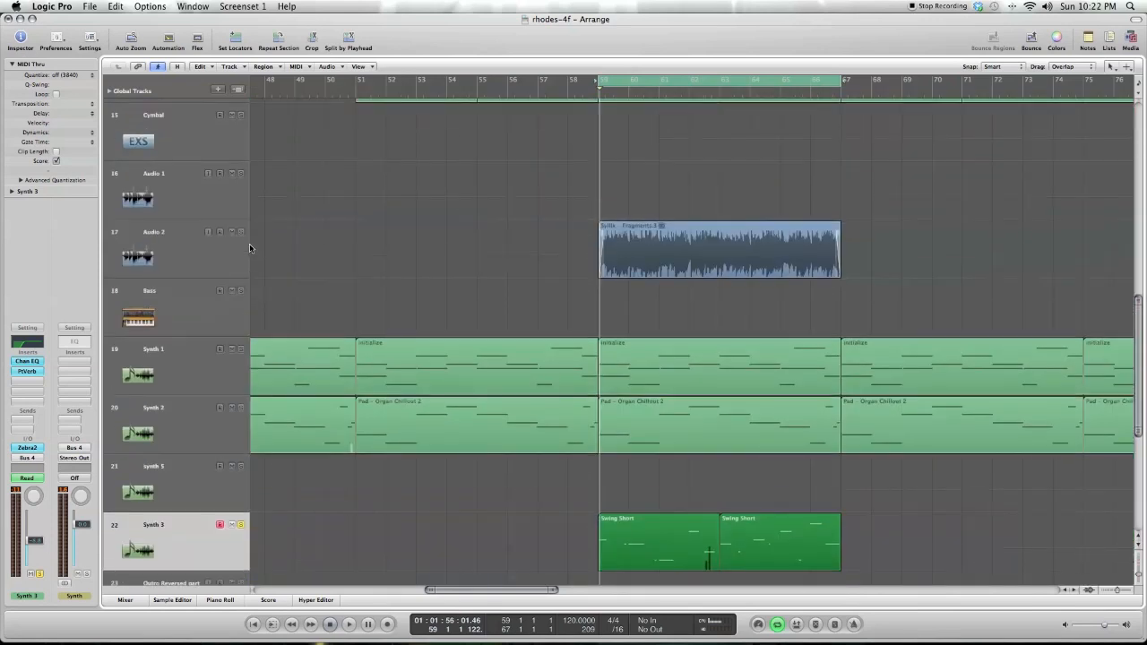
# - Scroll down the track list past the soloed synth tracks
pyautogui.scroll(-3)
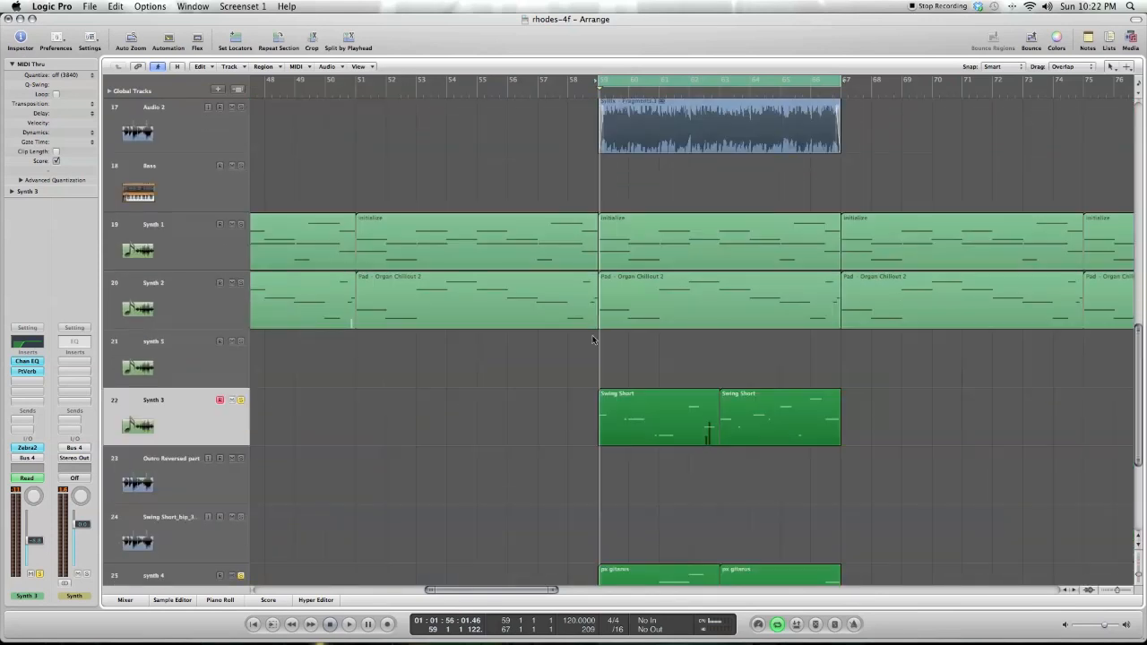
pyautogui.scroll(-3)
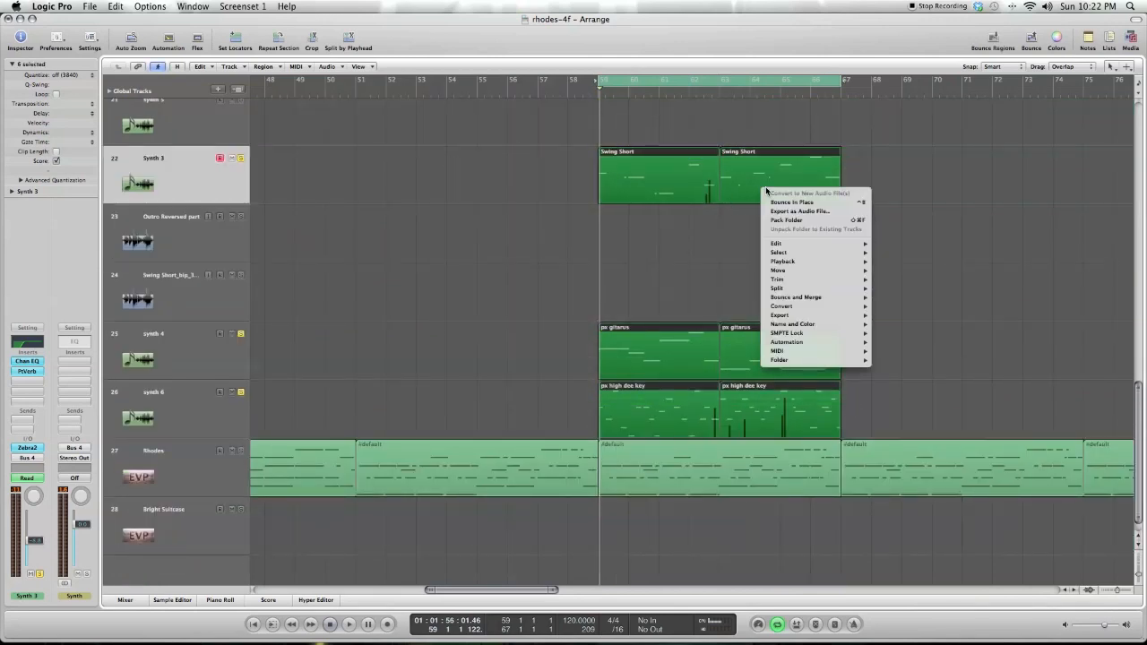
pyautogui.moveTo(809, 202)
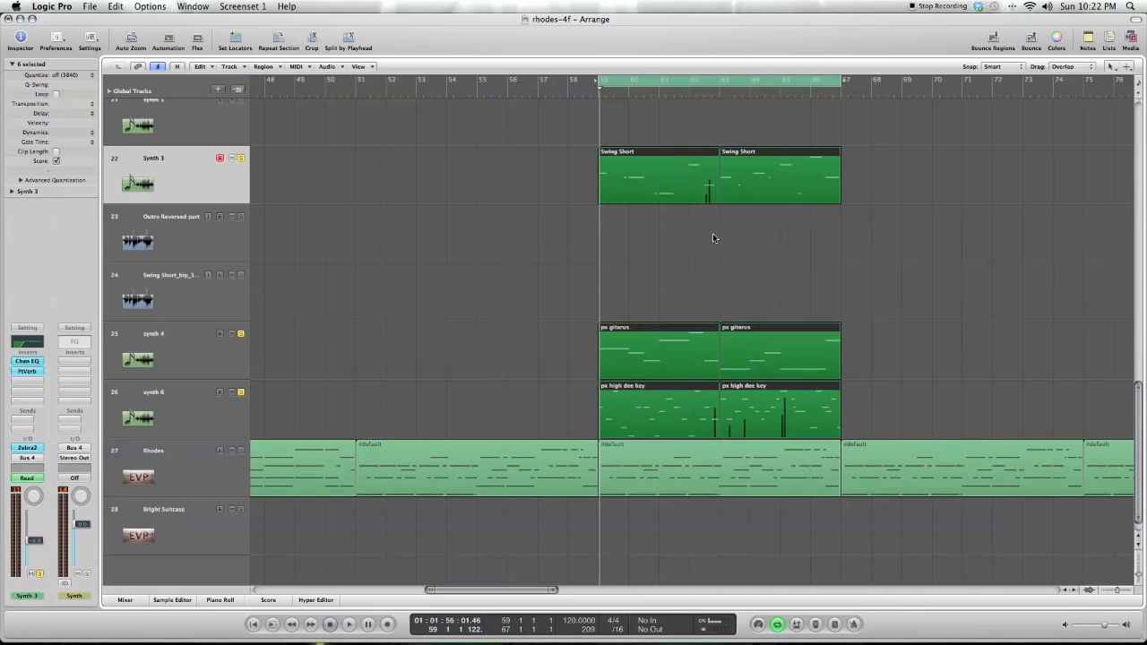
pyautogui.moveTo(711, 258)
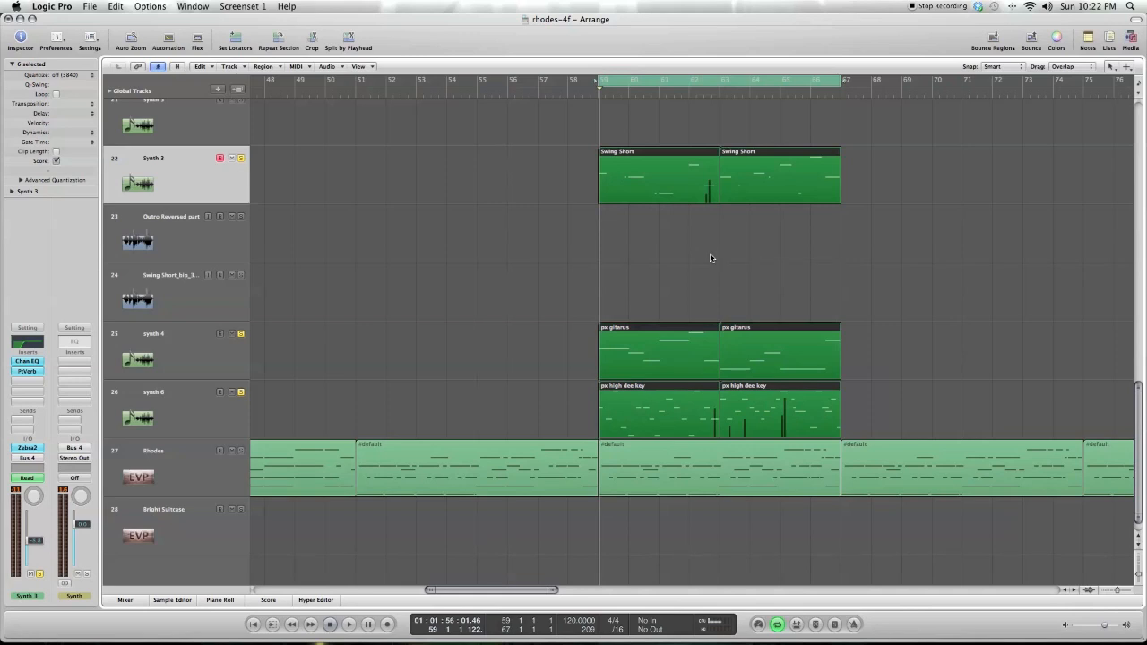
pyautogui.moveTo(254, 162)
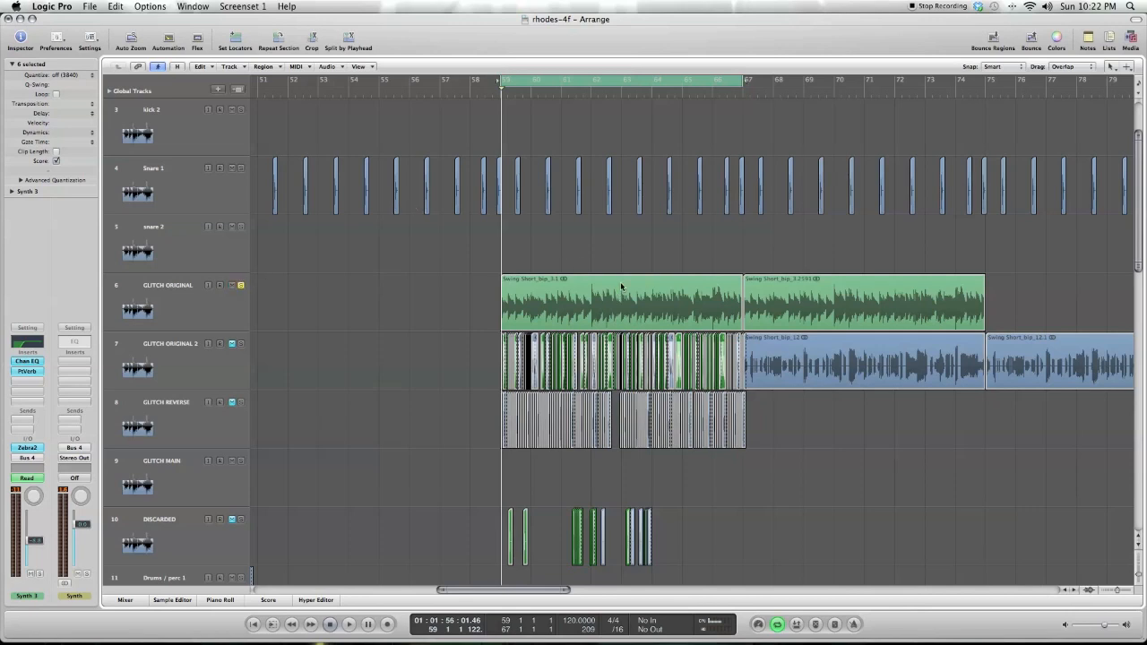
# - Select the first glitch region on GLITCH ORIGINAL
pyautogui.click(347, 625)
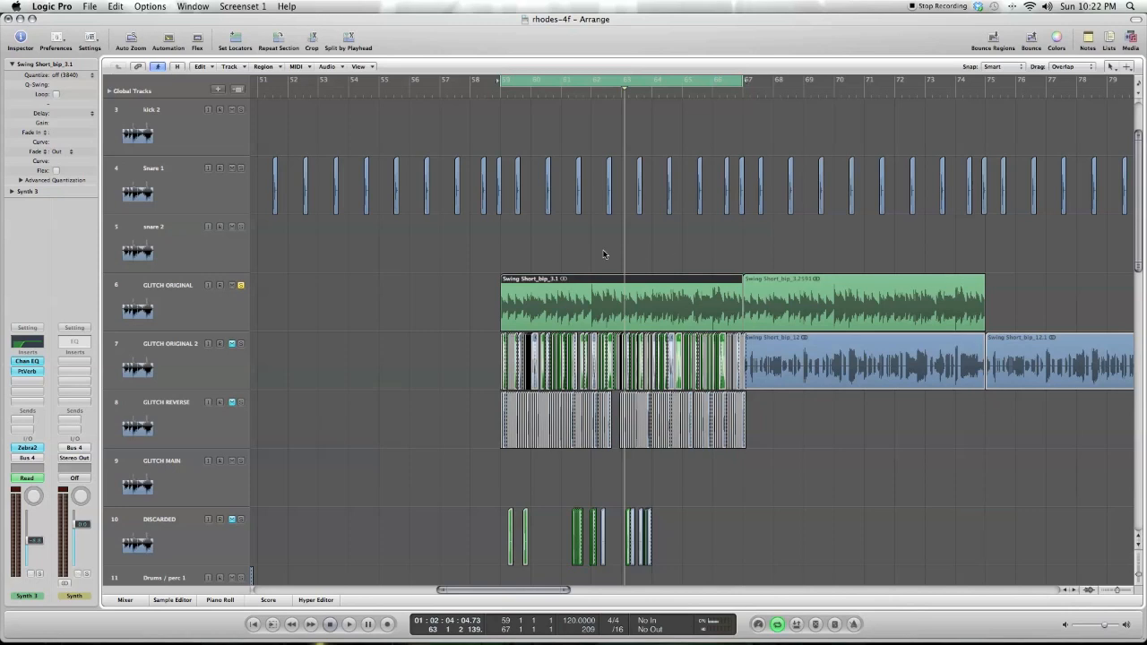
pyautogui.moveTo(672, 302)
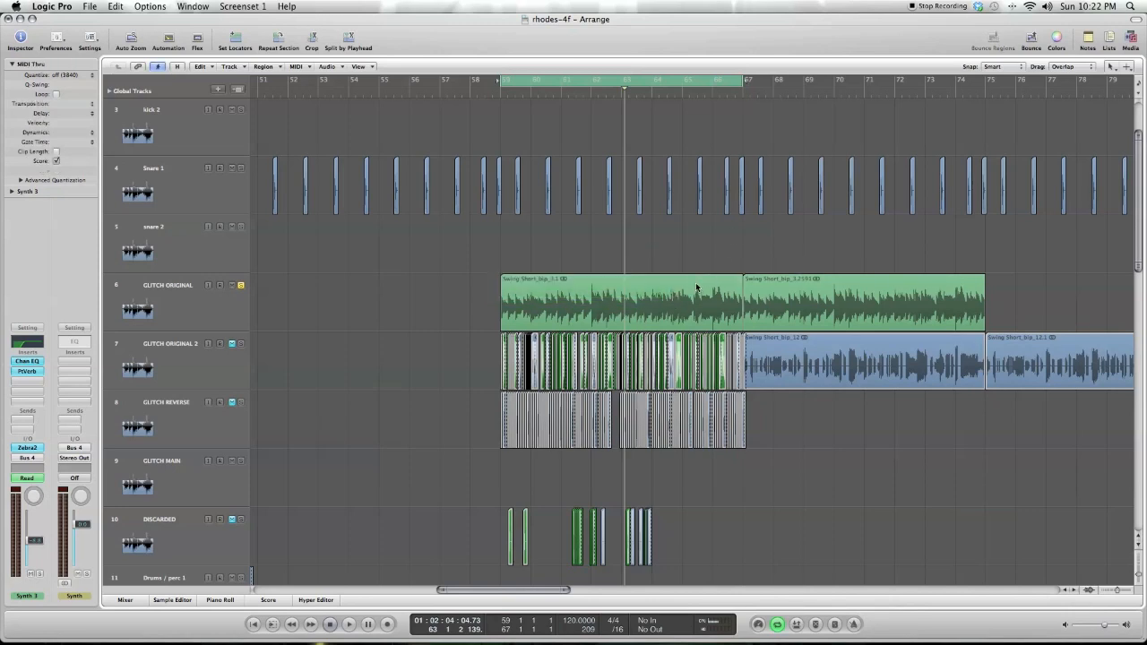
pyautogui.moveTo(648, 296)
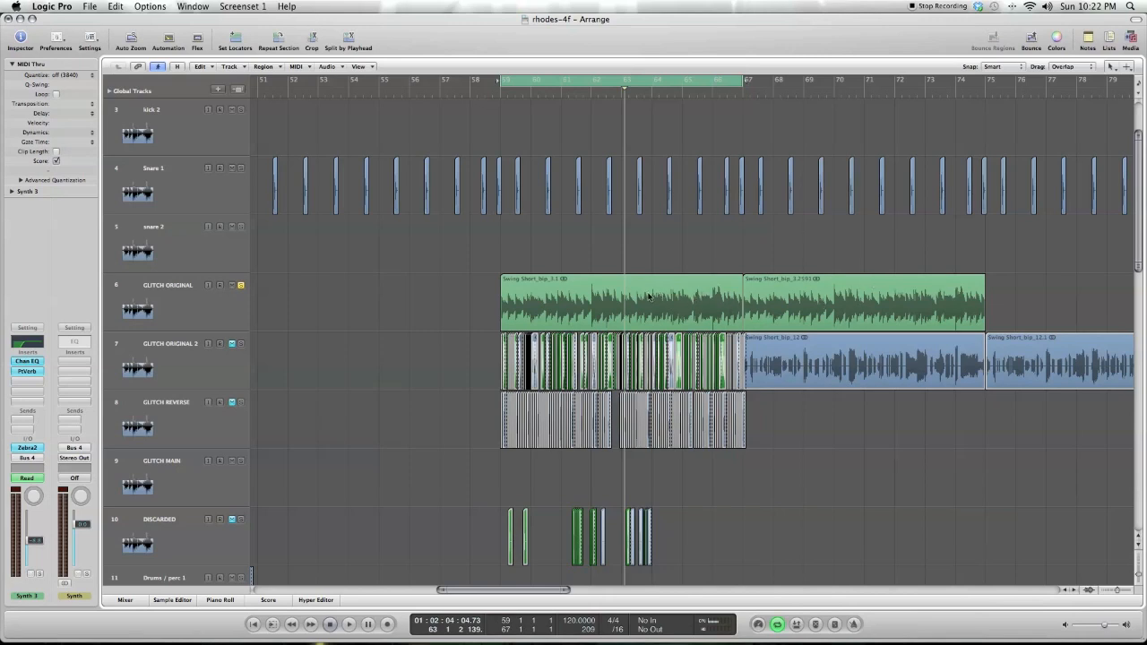
pyautogui.moveTo(613, 308)
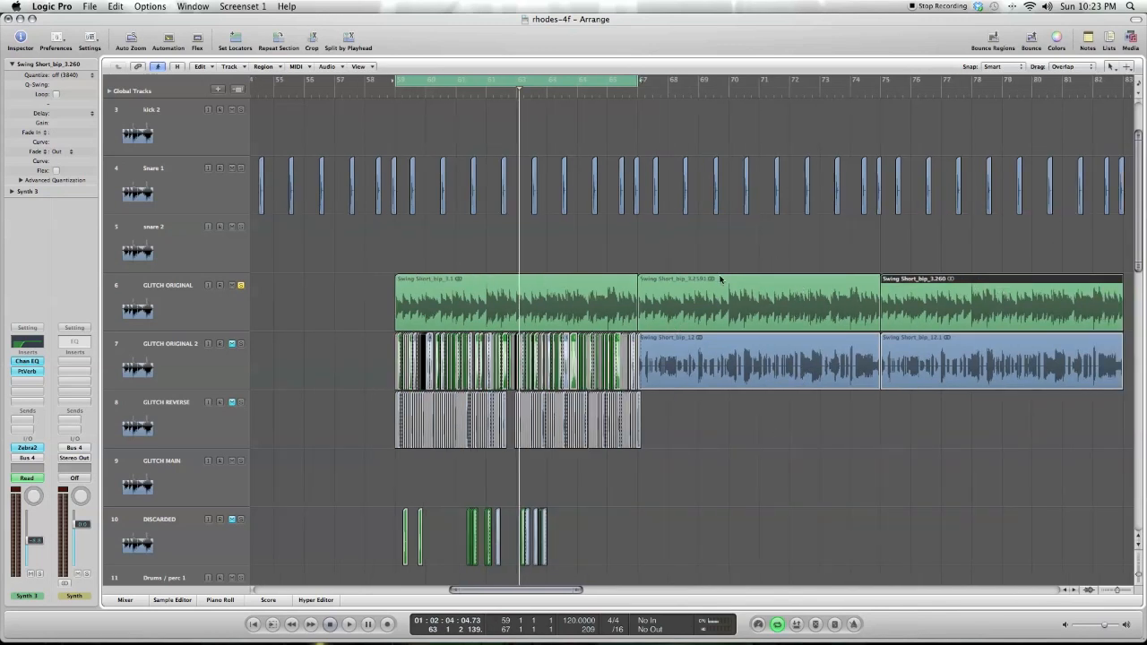
pyautogui.moveTo(918, 524)
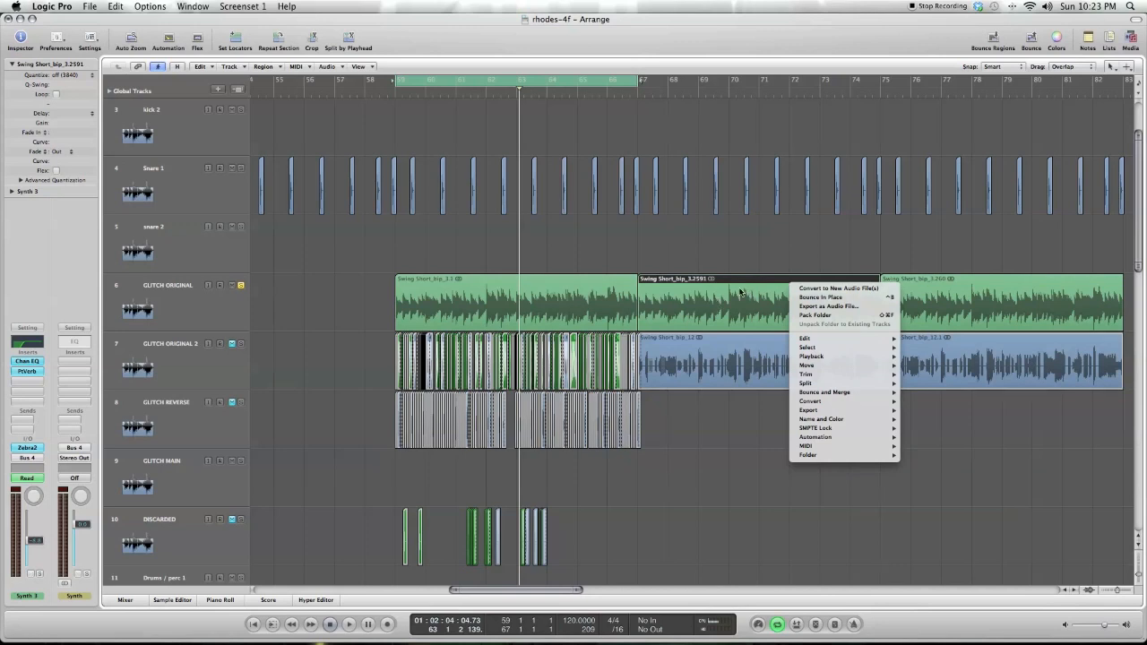
# - Save the middle glitch region as Swing Short_bip_3.25911 and reposition it
pyautogui.click(844, 292)
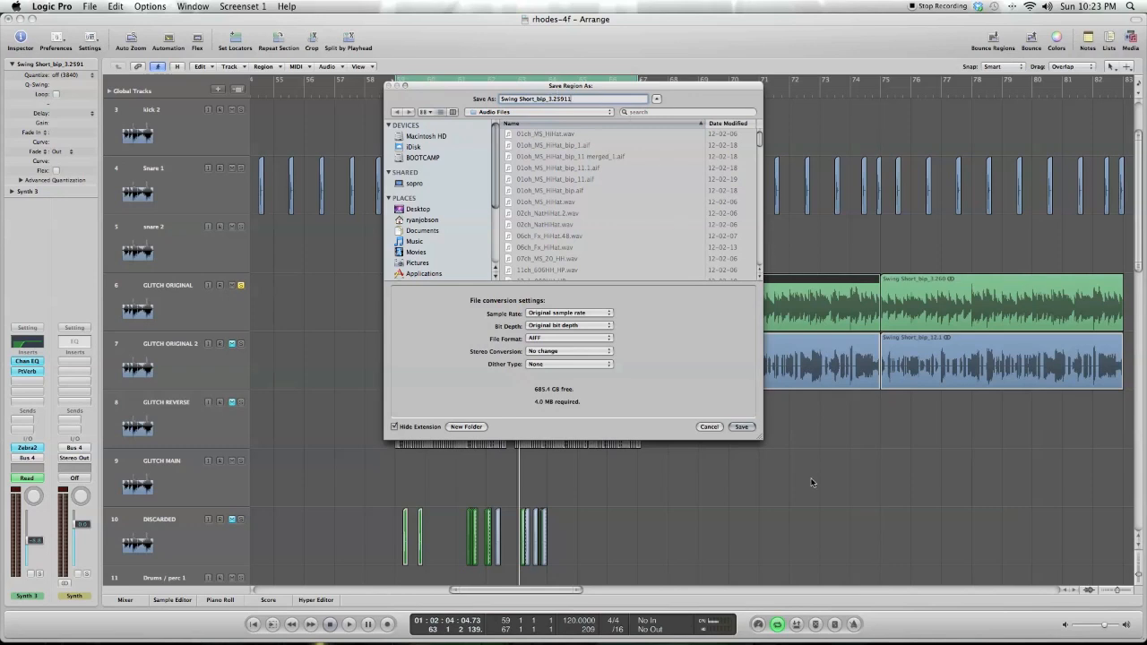
pyautogui.click(742, 427)
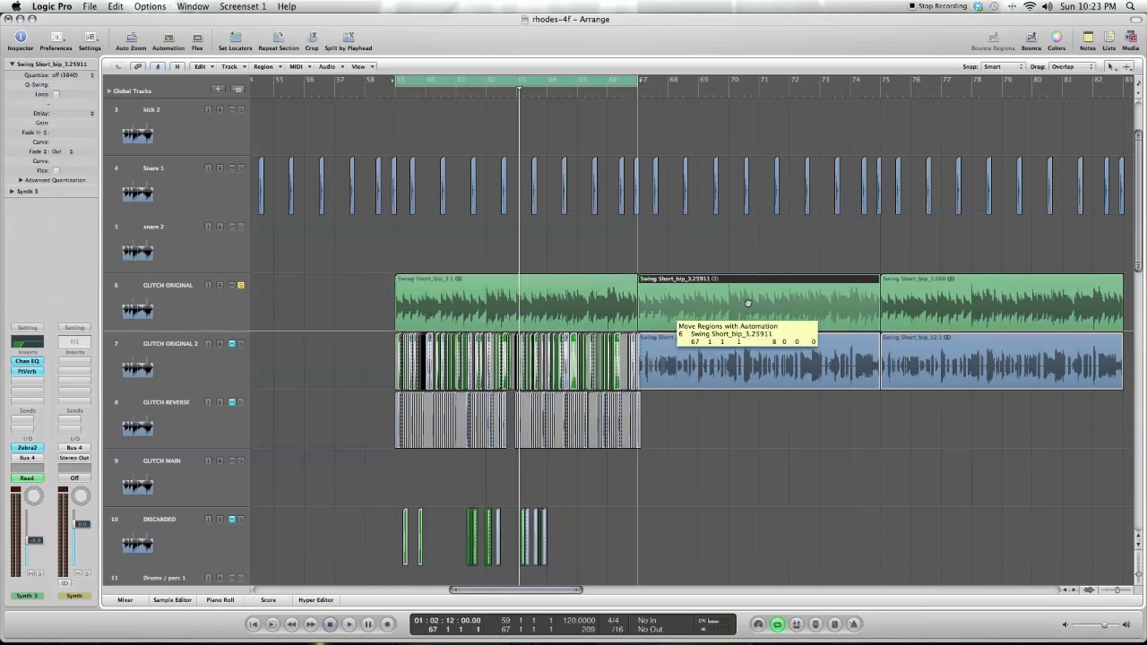
pyautogui.moveTo(748, 363); pyautogui.dragTo(528, 363)
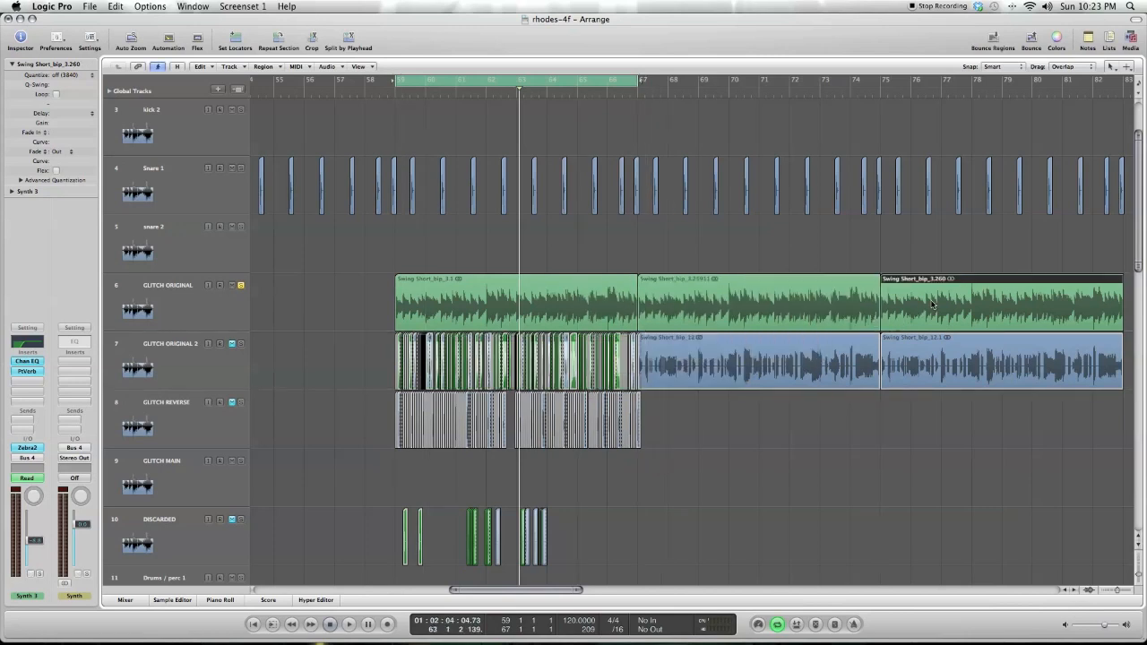
pyautogui.moveTo(981, 302)
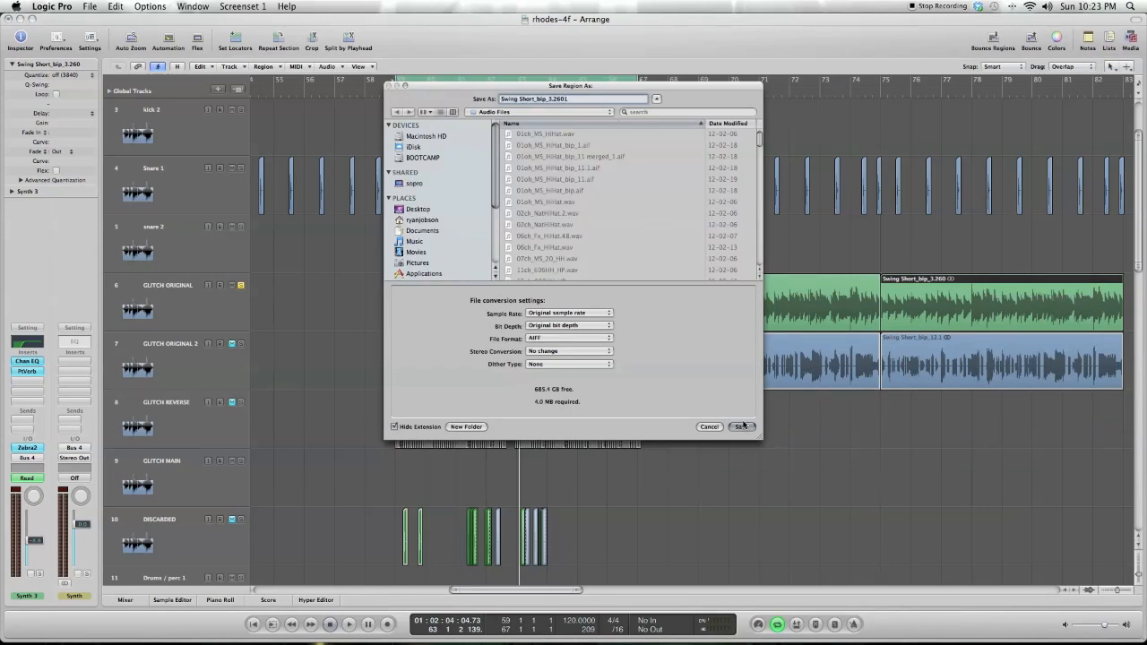
# - Save the last region as new file Swing Short_bip_3.26012 without overwriting
pyautogui.click(740, 427)
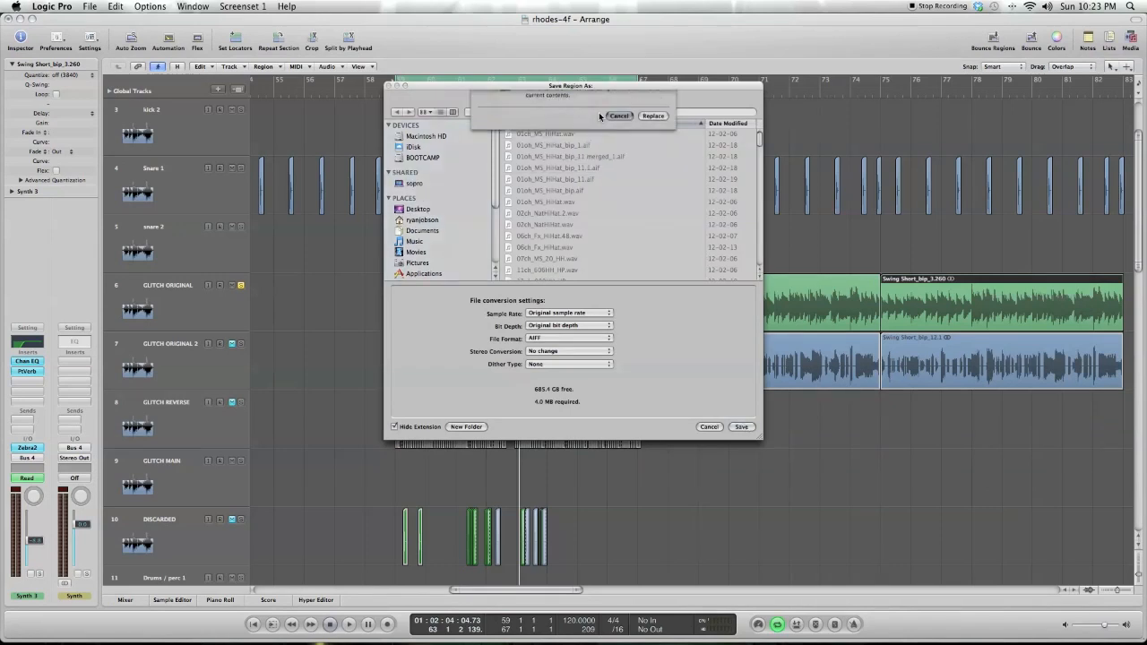
pyautogui.click(625, 115)
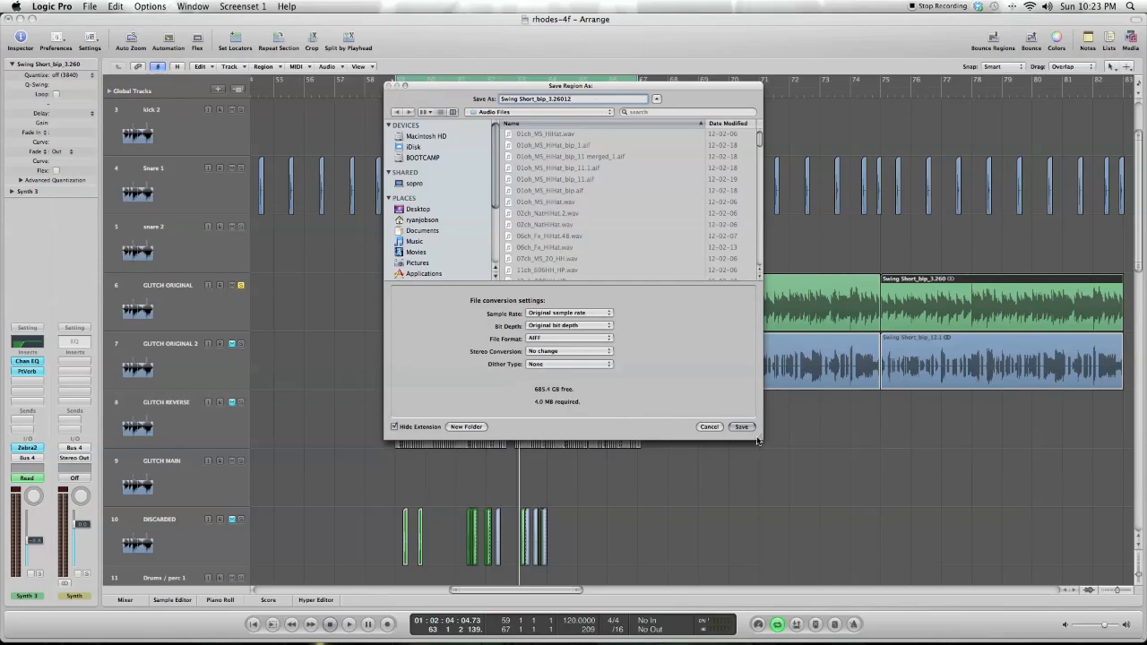
pyautogui.click(741, 426)
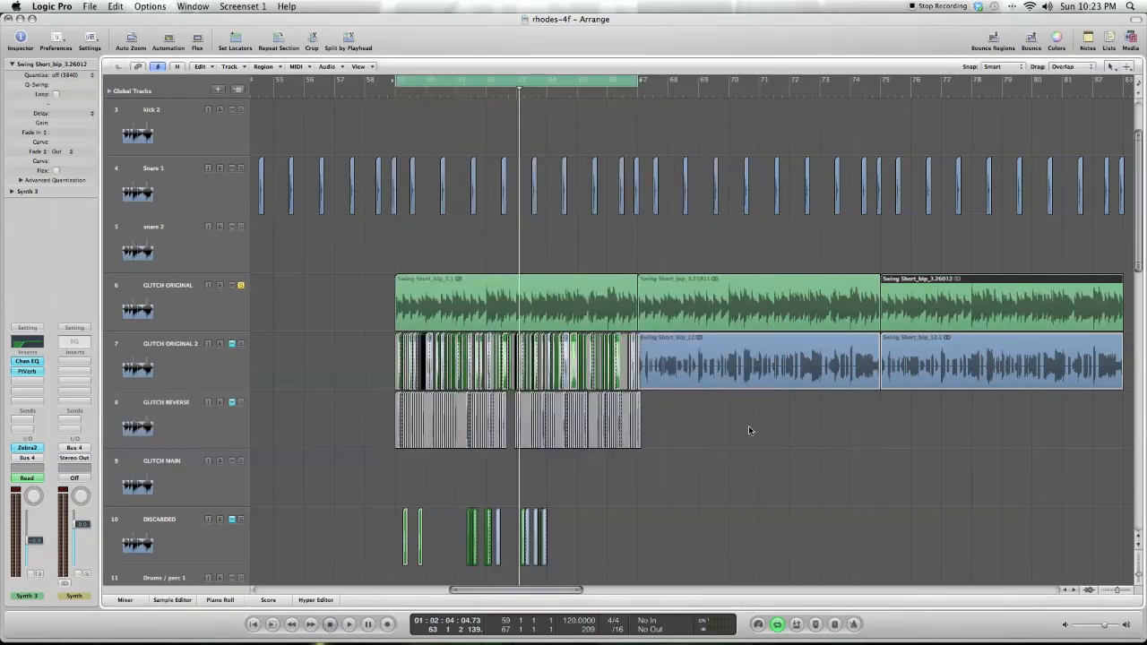
pyautogui.moveTo(966, 303)
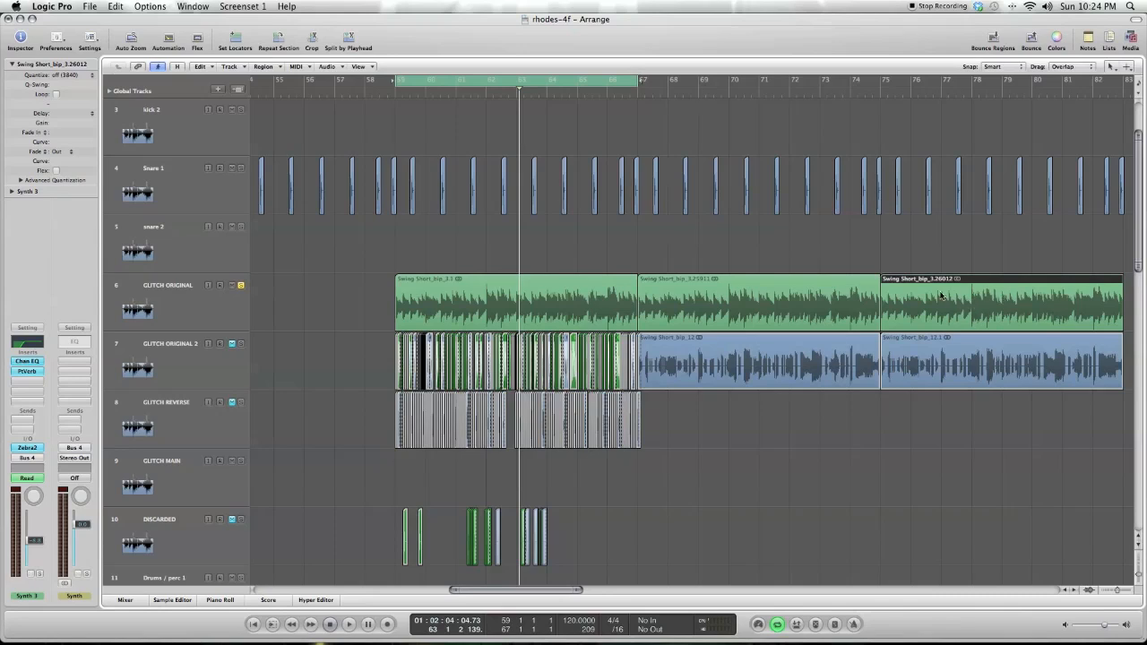
pyautogui.moveTo(997, 303)
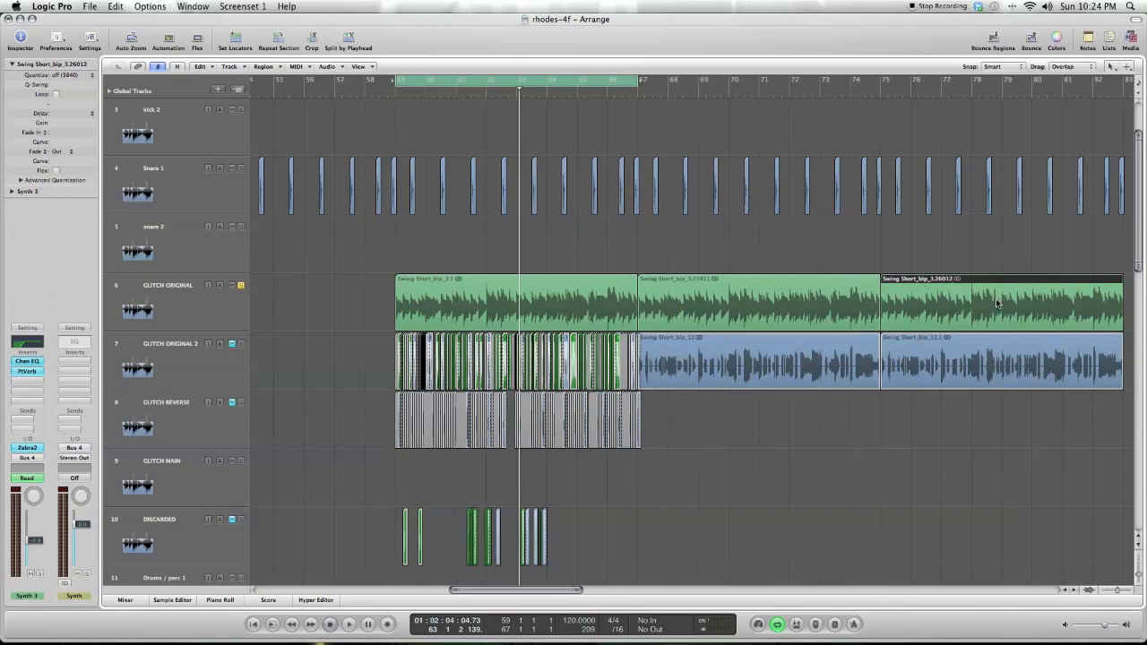
# - Open Swing Short_bip_3.26012 in the Sample Editor and apply Silence
pyautogui.doubleClick(997, 303)
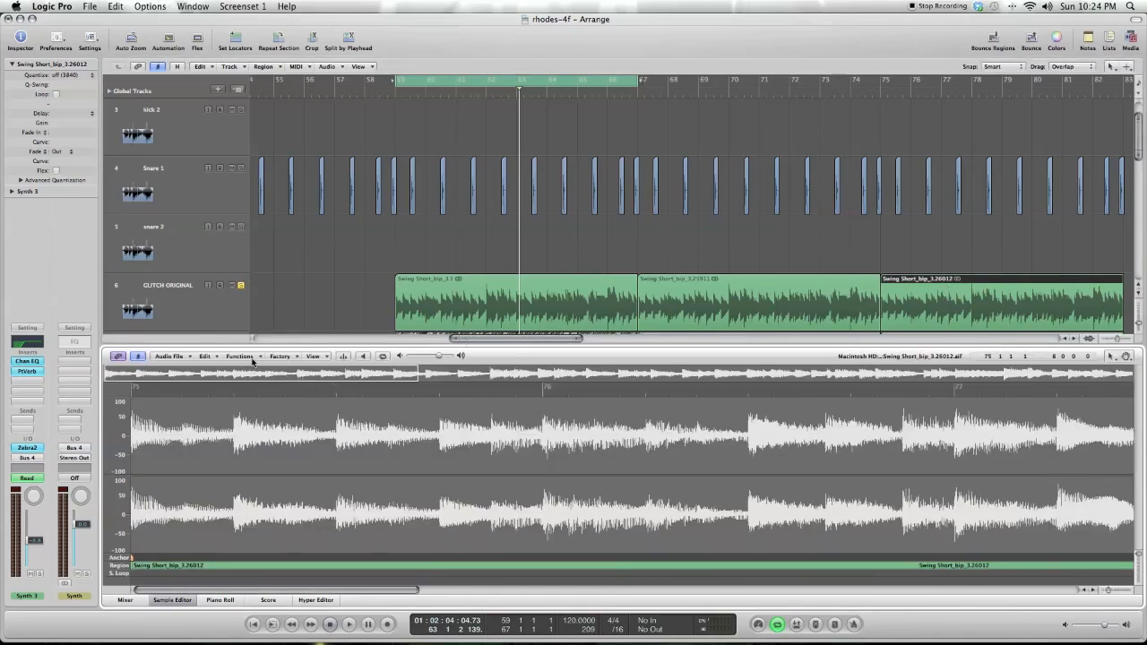
pyautogui.click(239, 356)
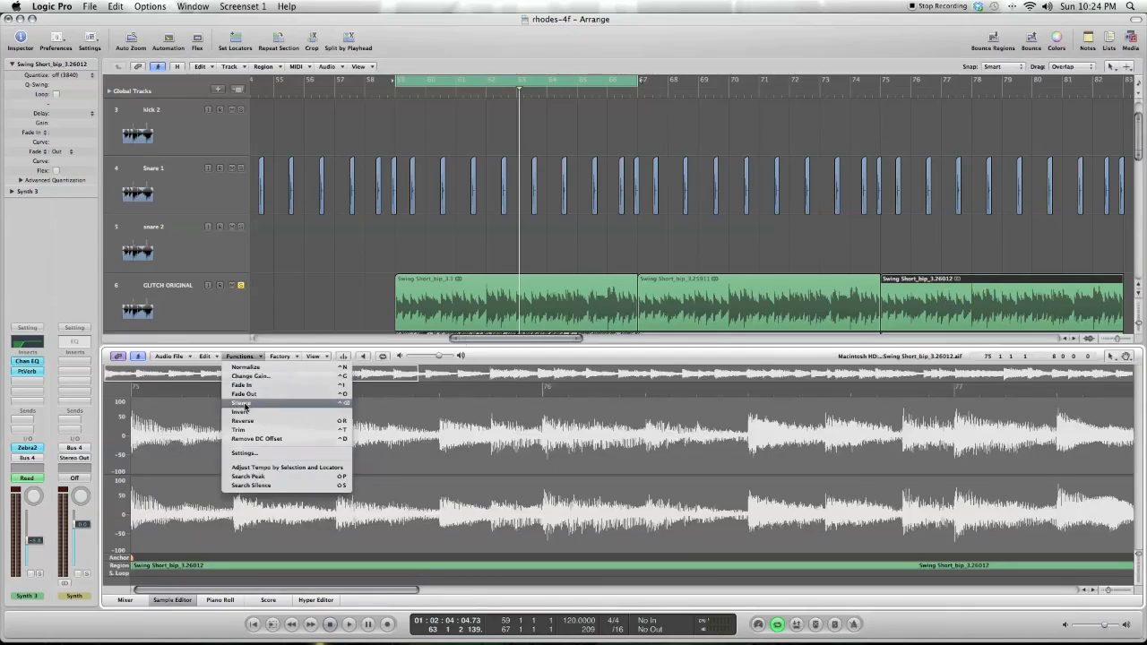
pyautogui.click(240, 402)
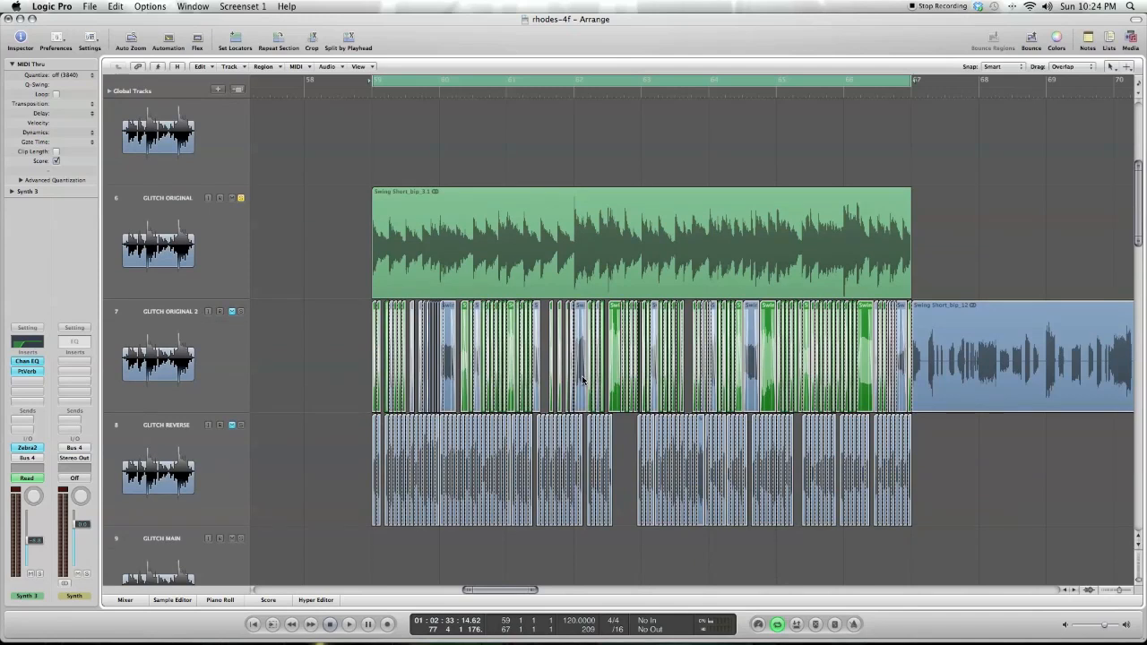
pyautogui.moveTo(955, 437)
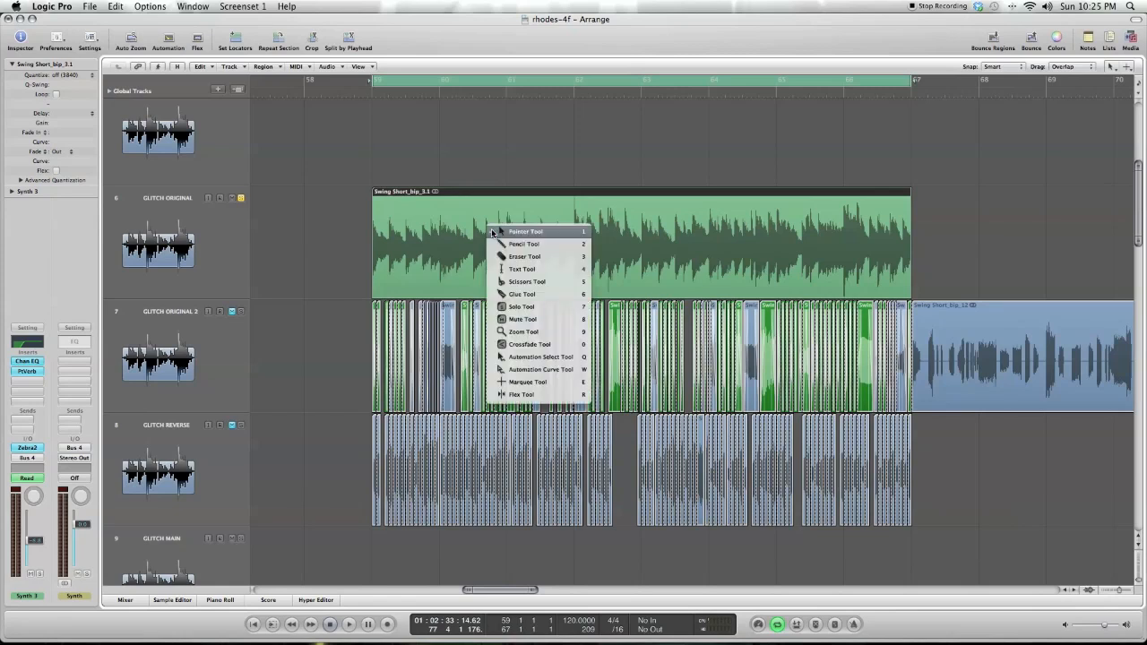
# - Switch to the Pointer Tool
pyautogui.click(526, 231)
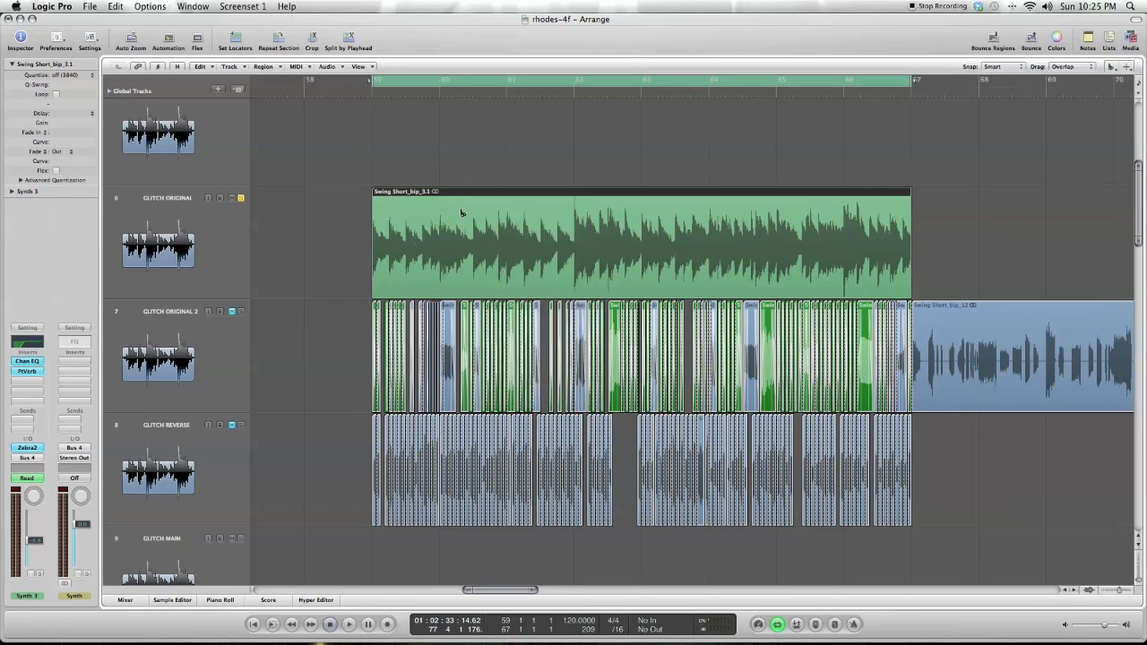
pyautogui.moveTo(446, 225)
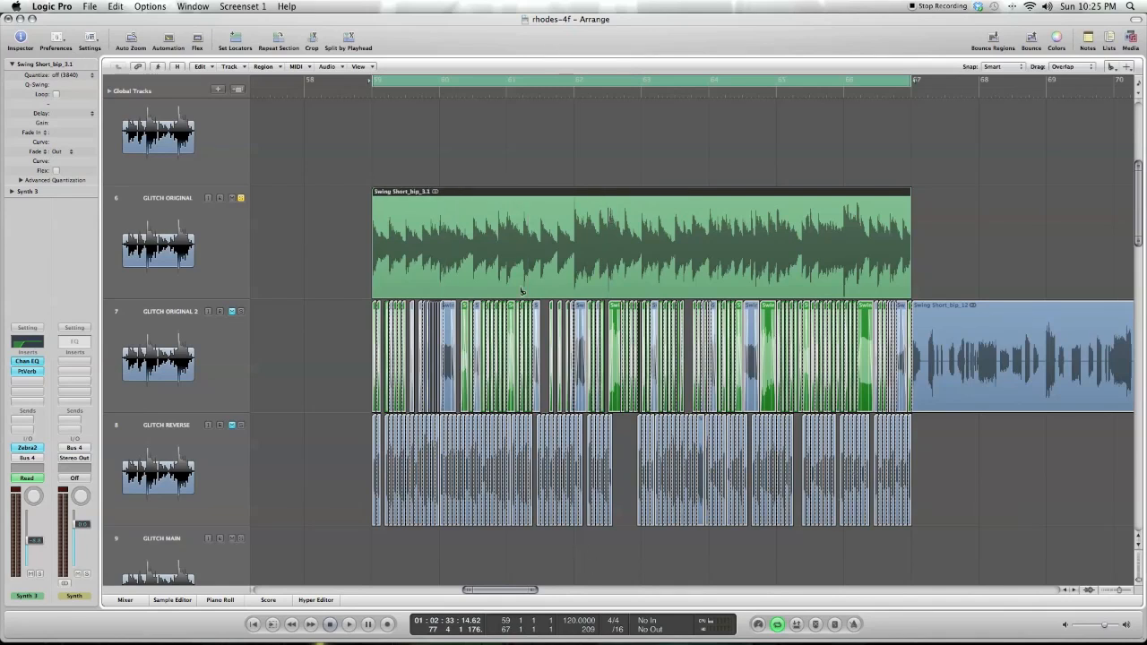
pyautogui.moveTo(490, 287)
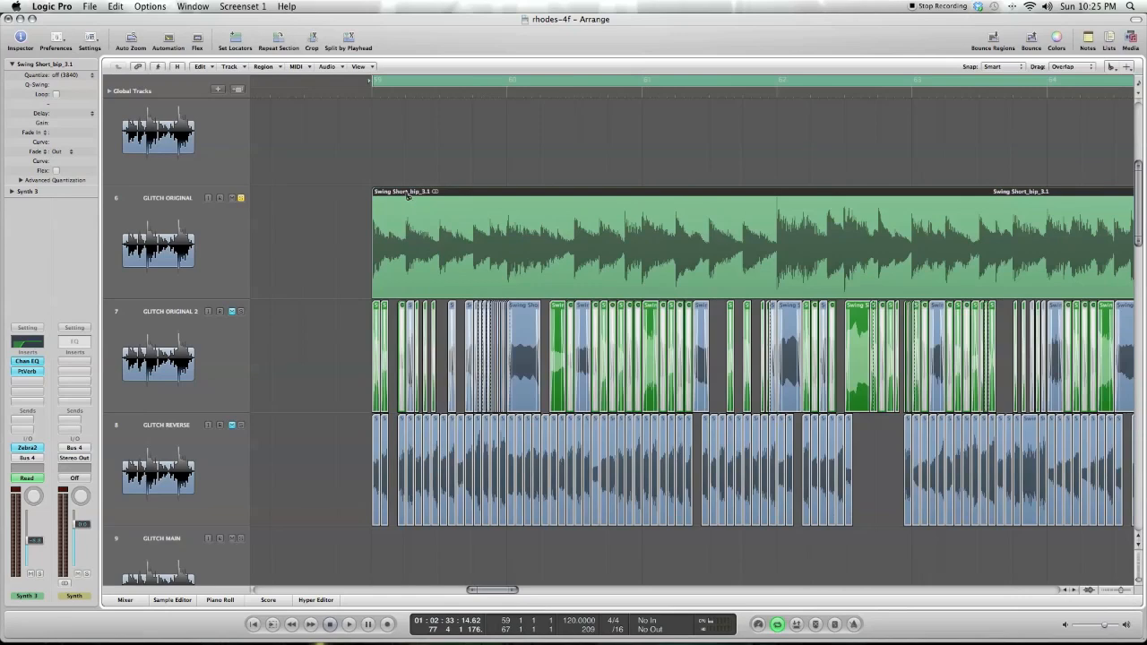
pyautogui.moveTo(408, 204)
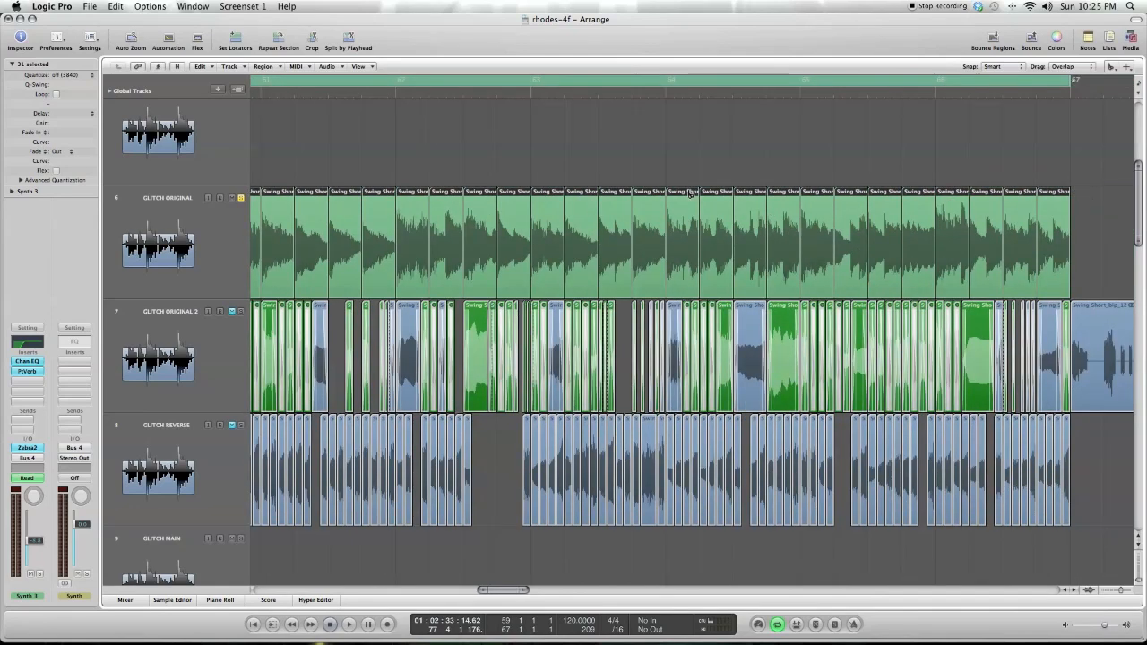
pyautogui.moveTo(904, 245)
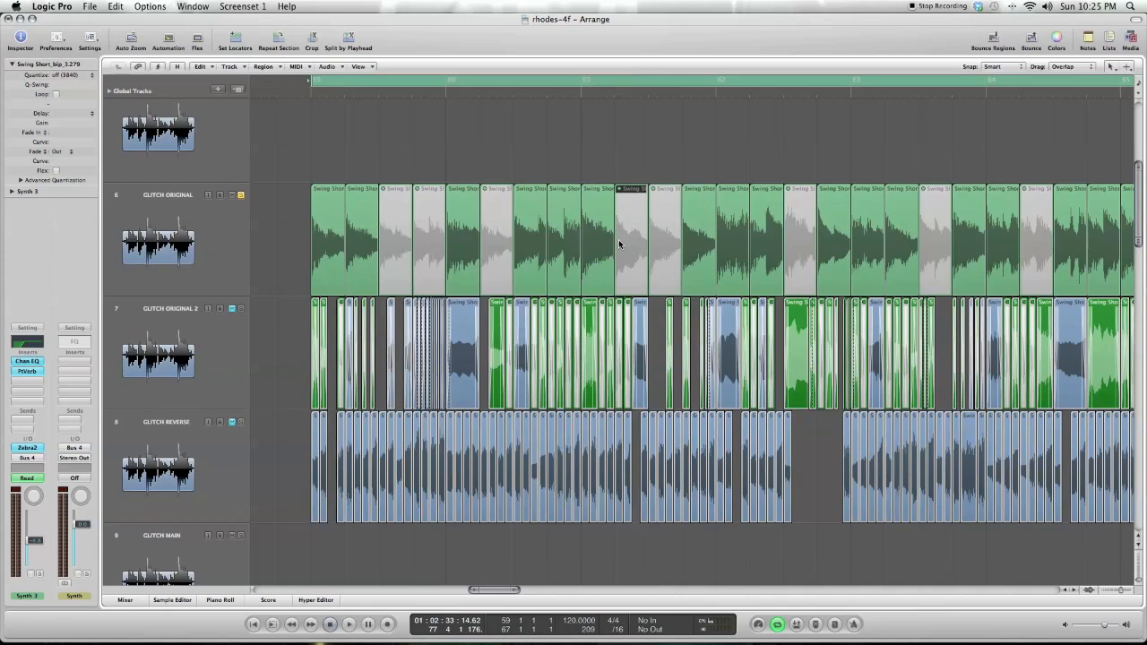
pyautogui.moveTo(701, 247)
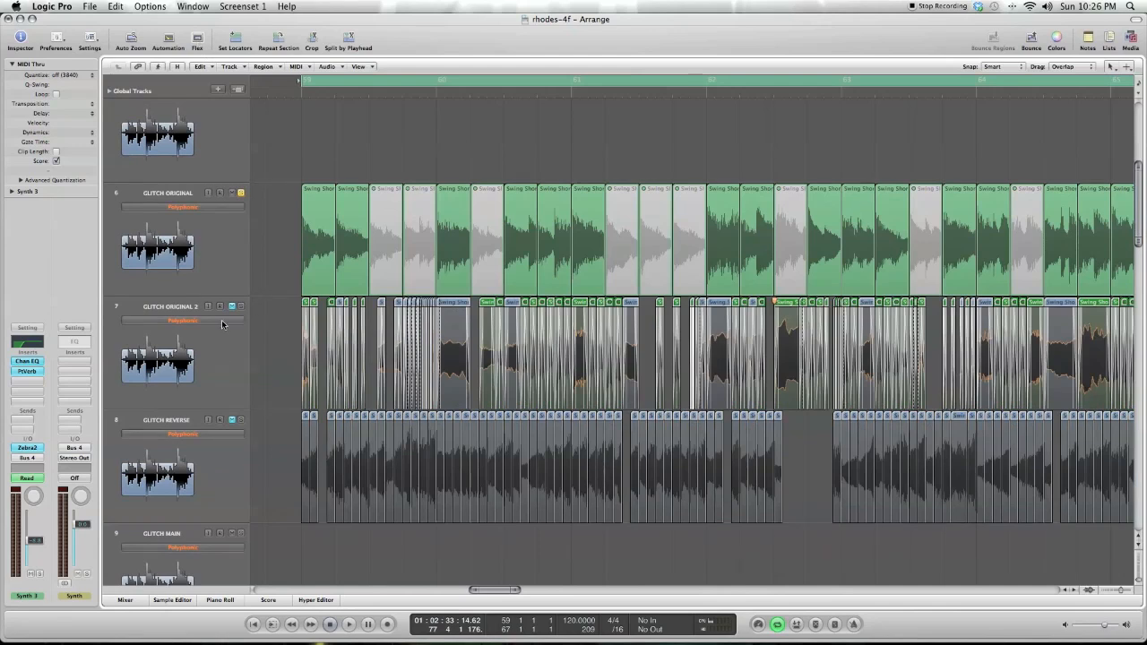
# - Set GLITCH ORIGINAL 2's flex mode to Polyphonic
pyautogui.click(183, 320)
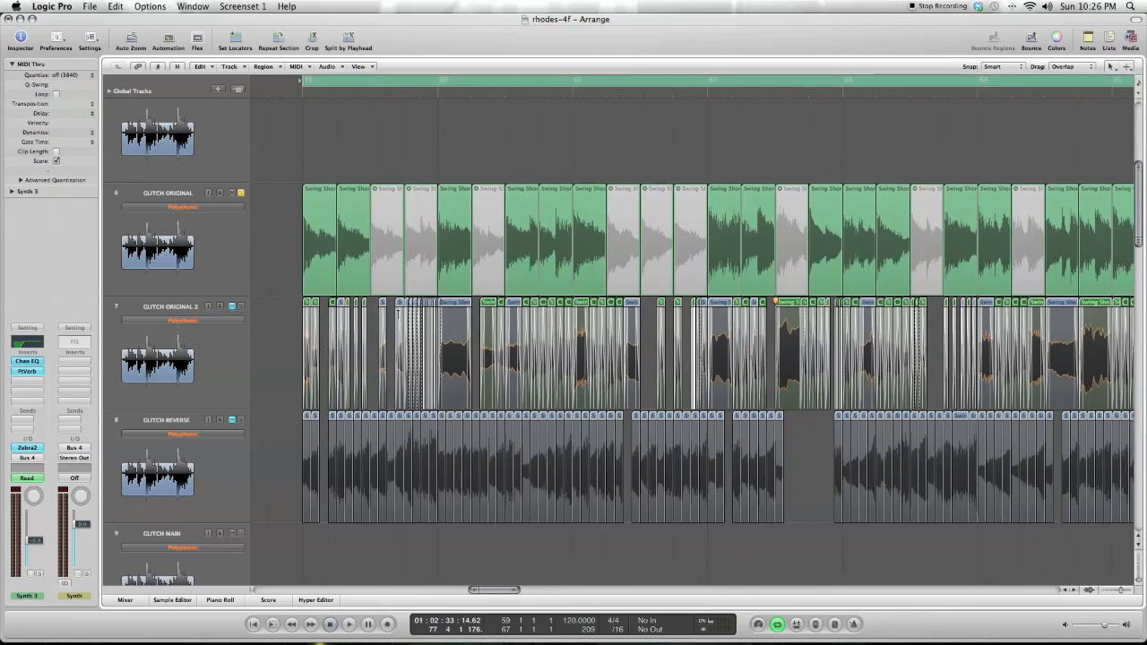
pyautogui.moveTo(420, 346)
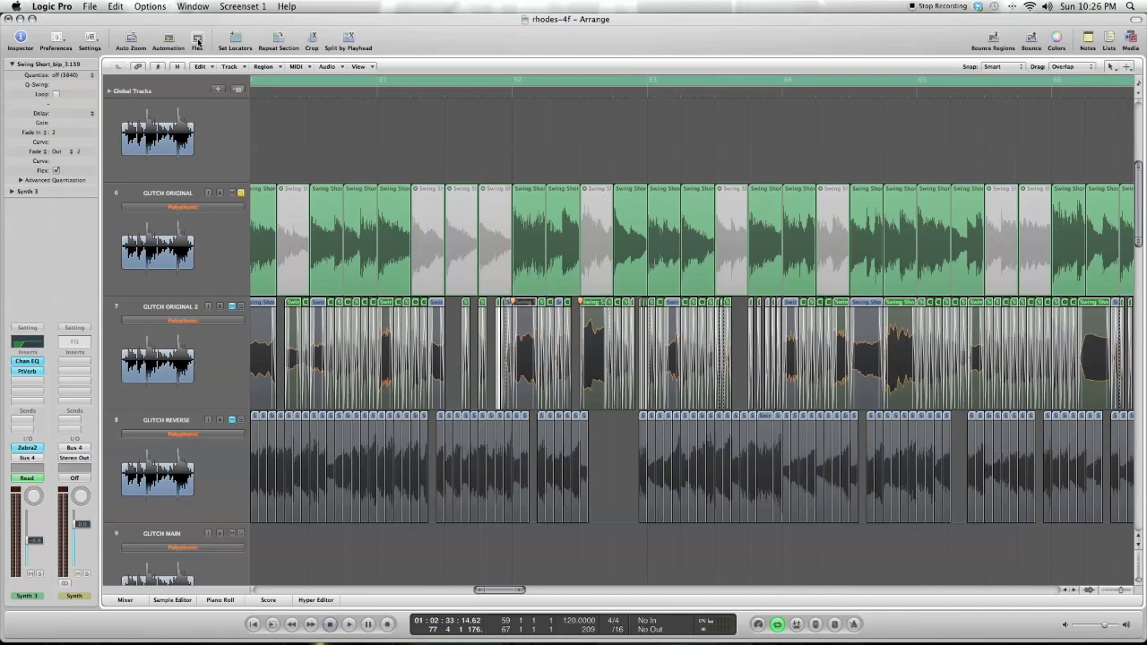
# - Hide Flex, pick the Pointer Tool and open Factory > Time and Pitch Machine
pyautogui.click(199, 45)
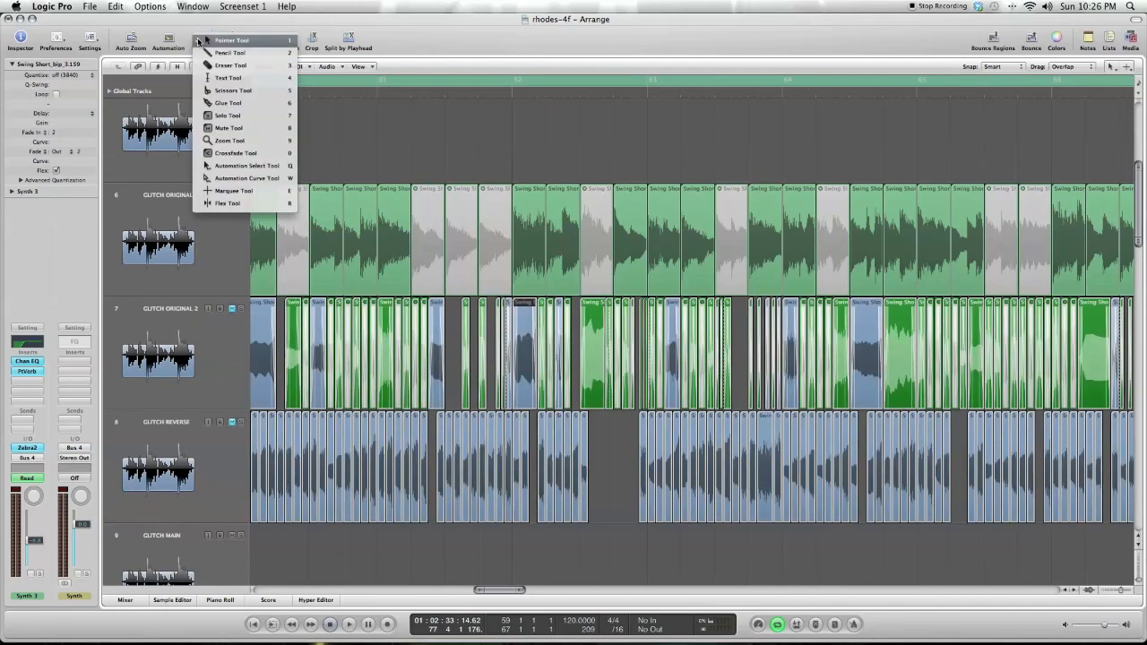
pyautogui.click(244, 38)
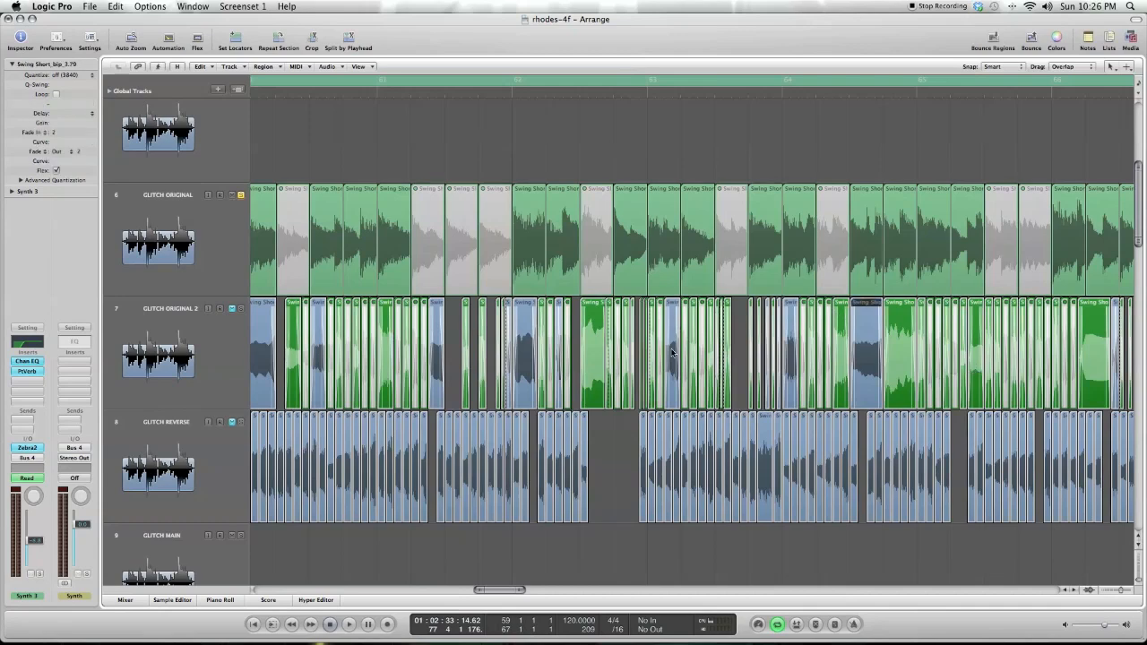
pyautogui.moveTo(866, 324)
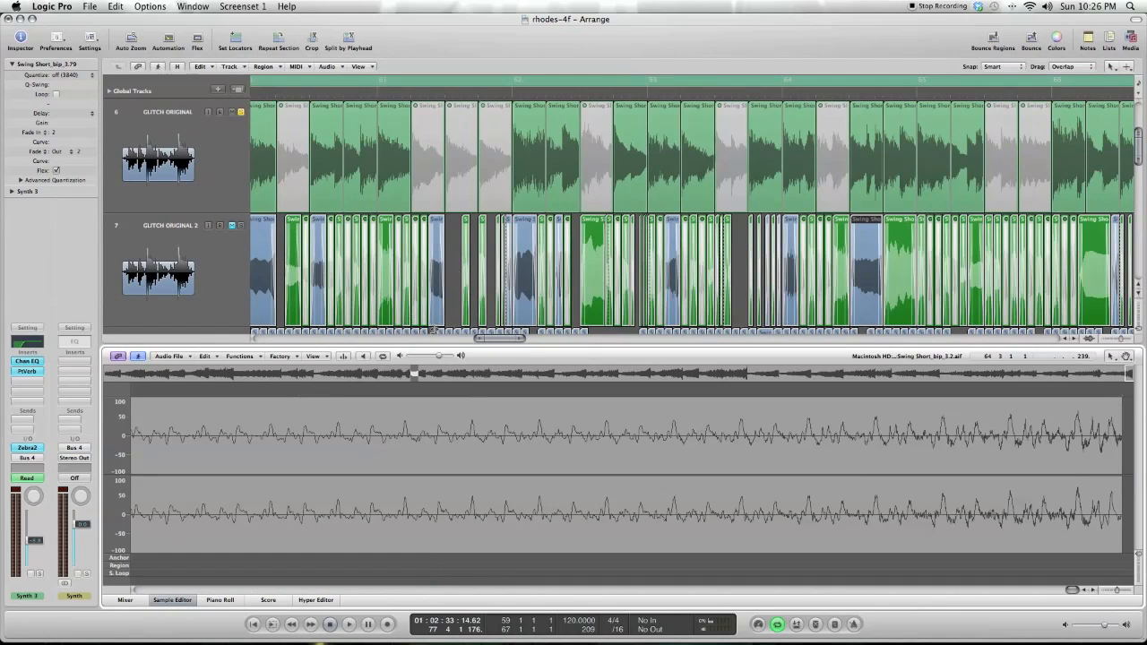
pyautogui.click(280, 356)
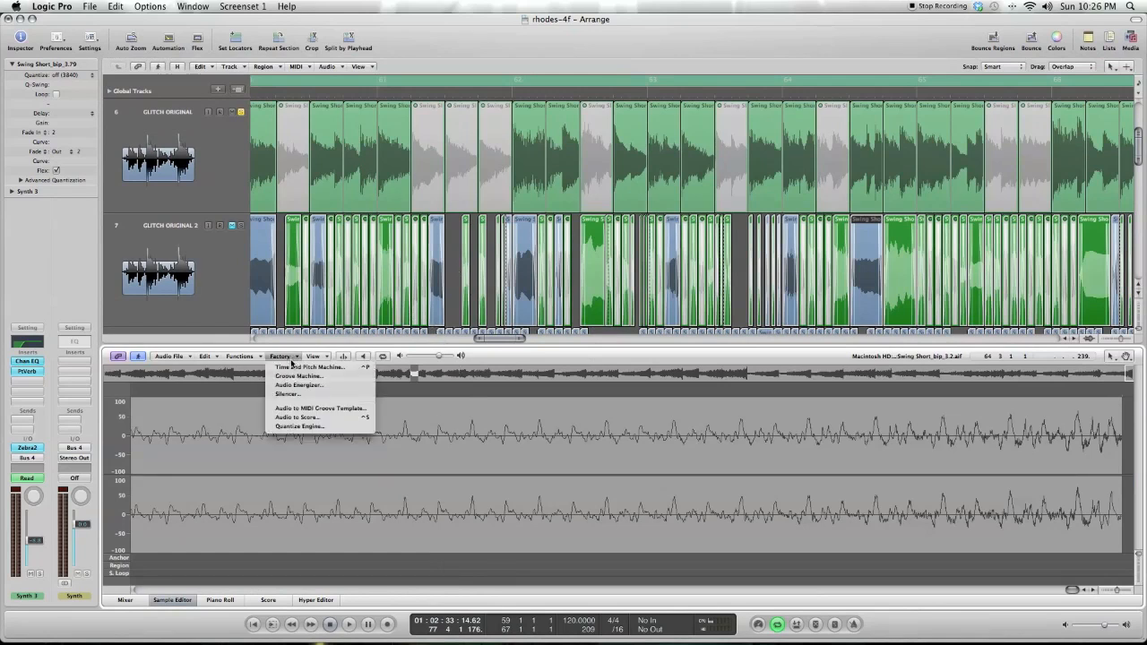
pyautogui.moveTo(336, 367)
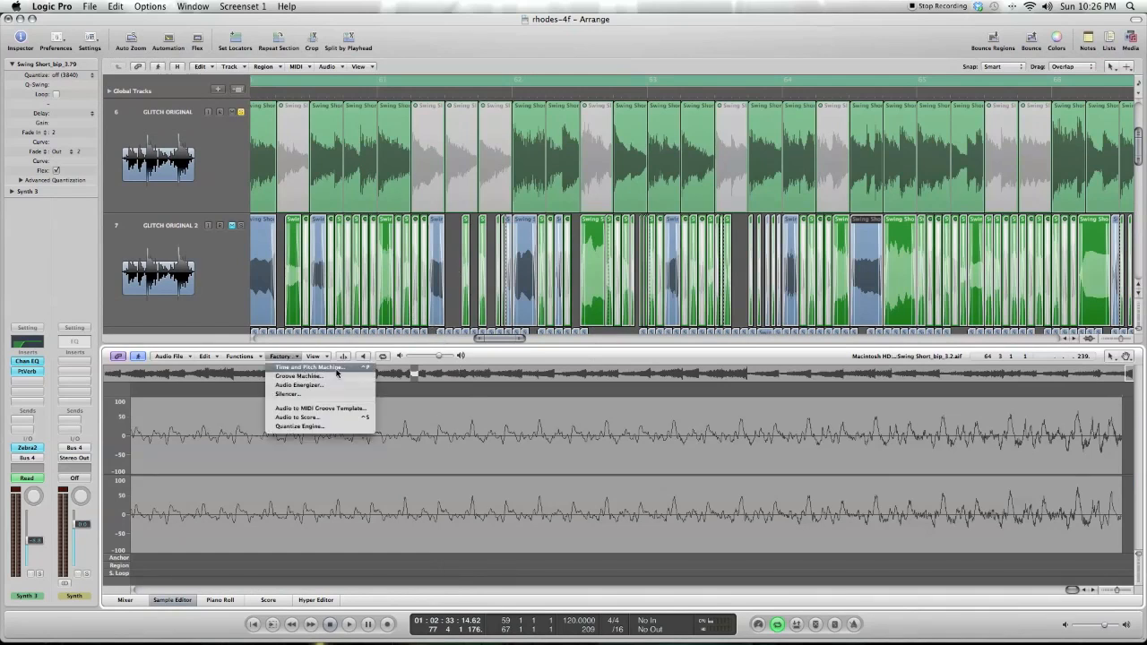
pyautogui.click(309, 368)
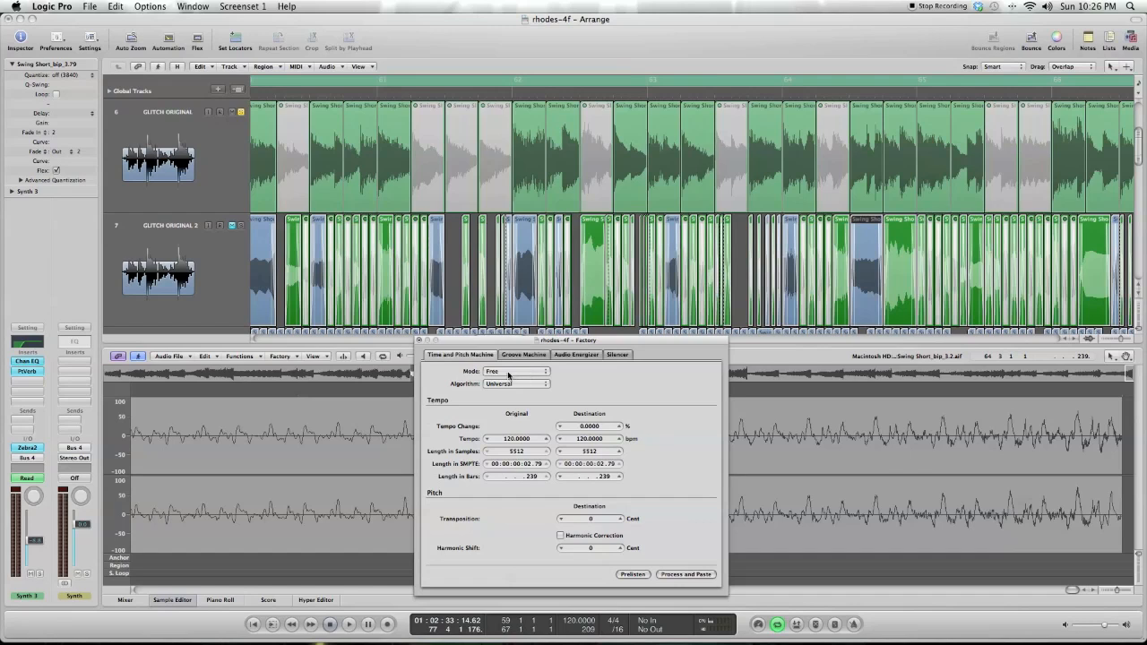
# - Set Time and Pitch Machine to Classic mode and process the change
pyautogui.click(512, 372)
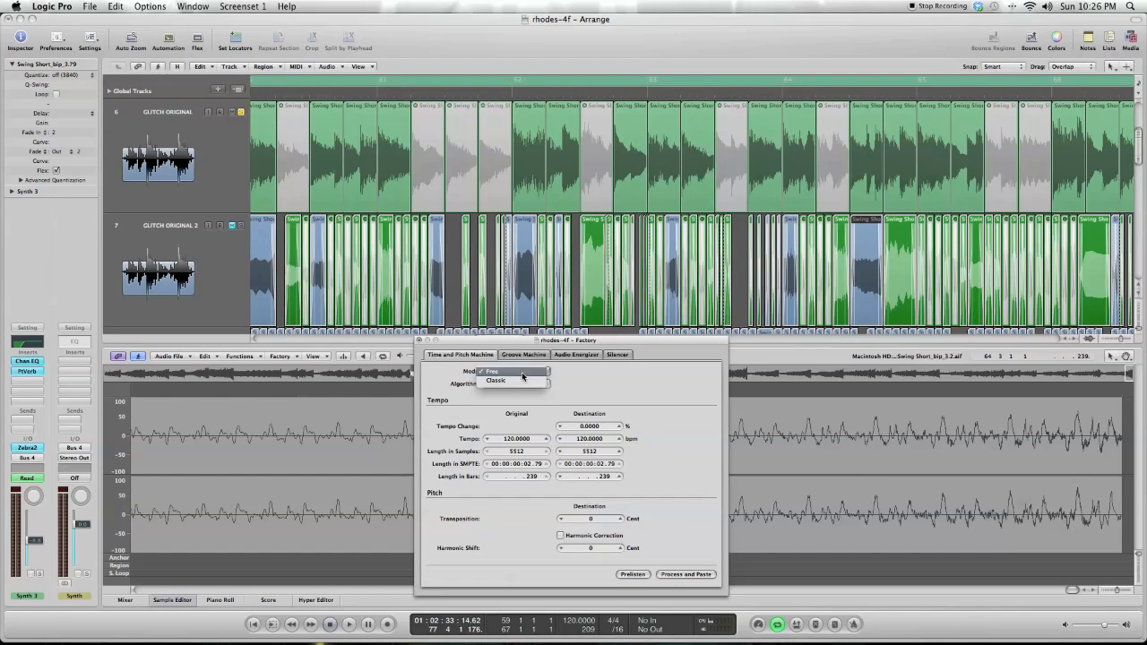
pyautogui.click(504, 382)
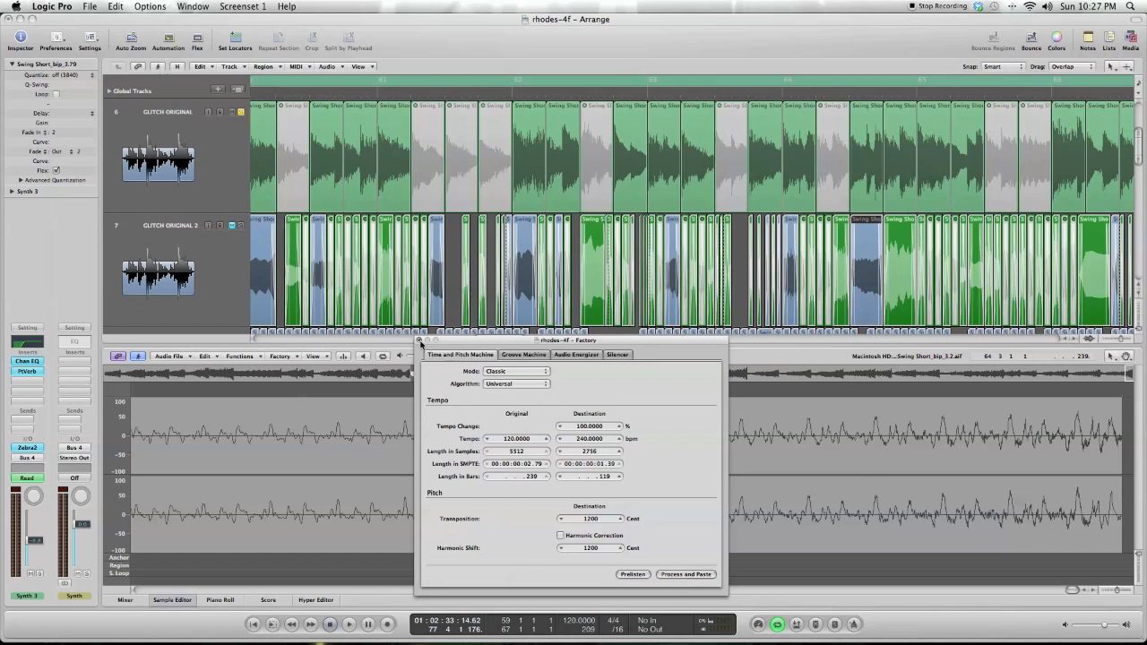
pyautogui.click(418, 340)
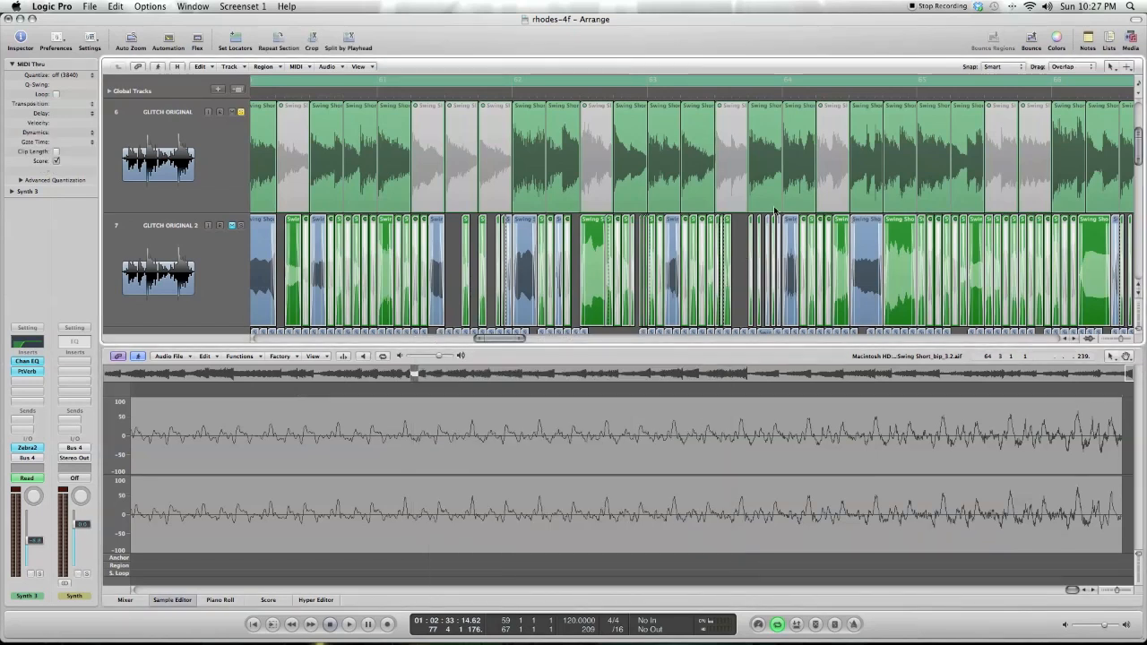
pyautogui.moveTo(345, 252)
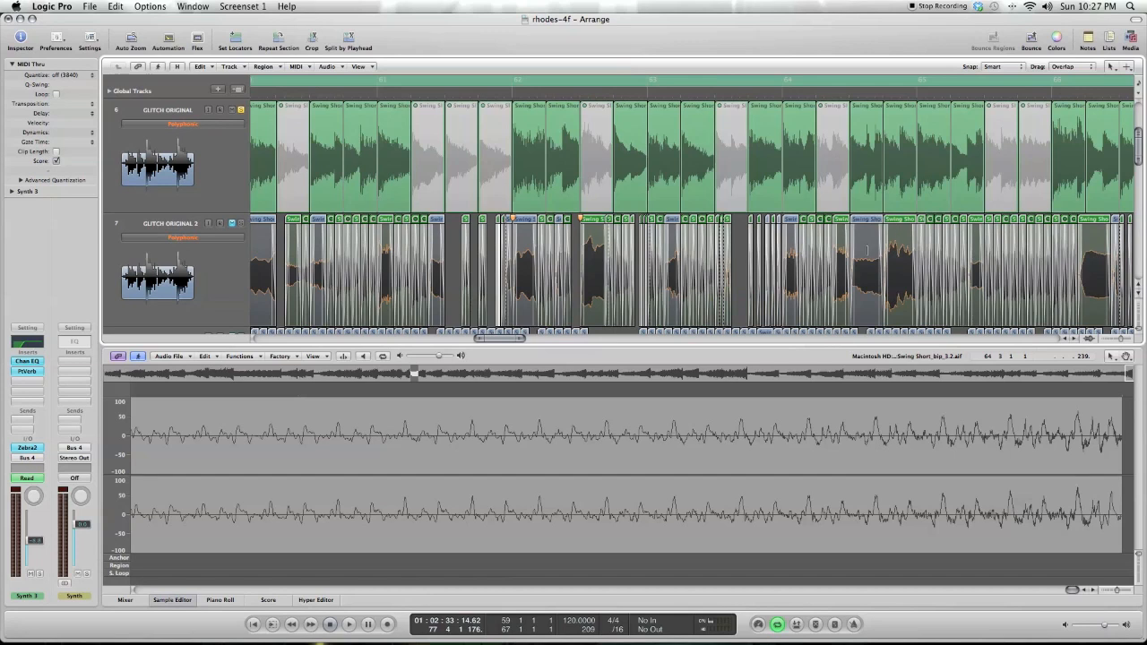
pyautogui.moveTo(811, 196)
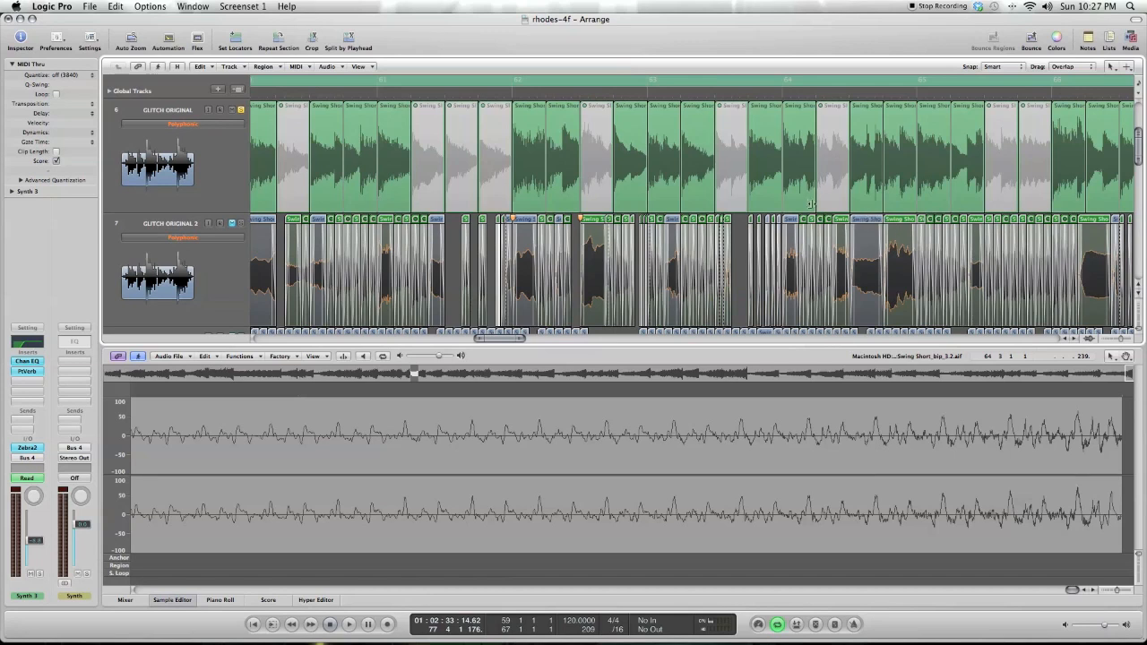
pyautogui.moveTo(811, 207)
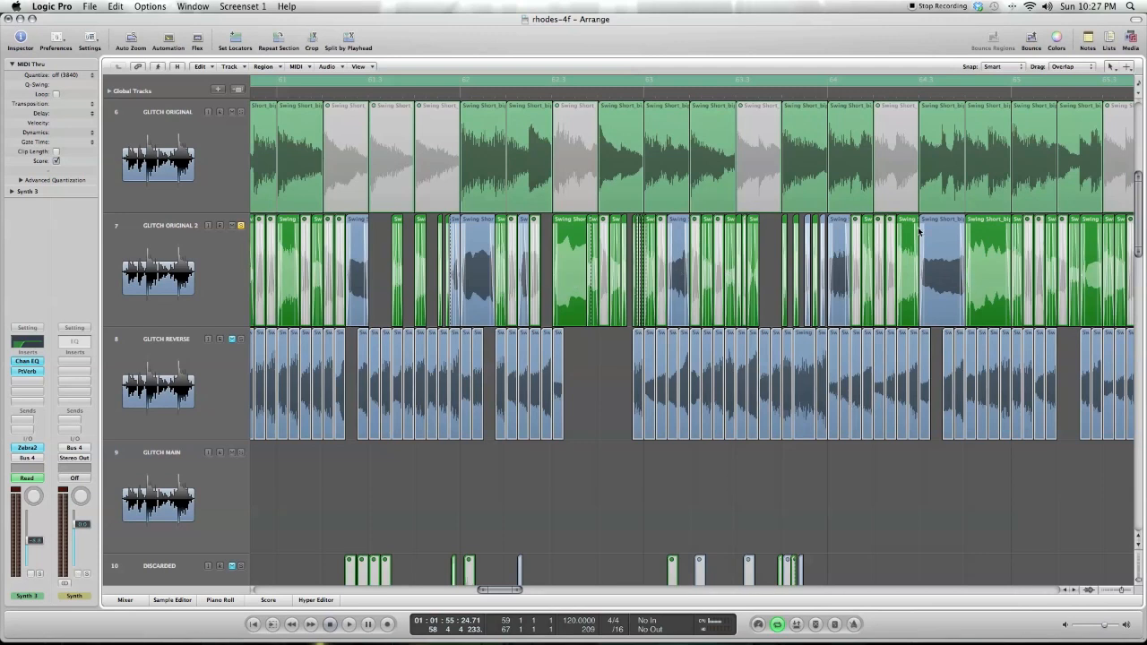
pyautogui.moveTo(688, 287)
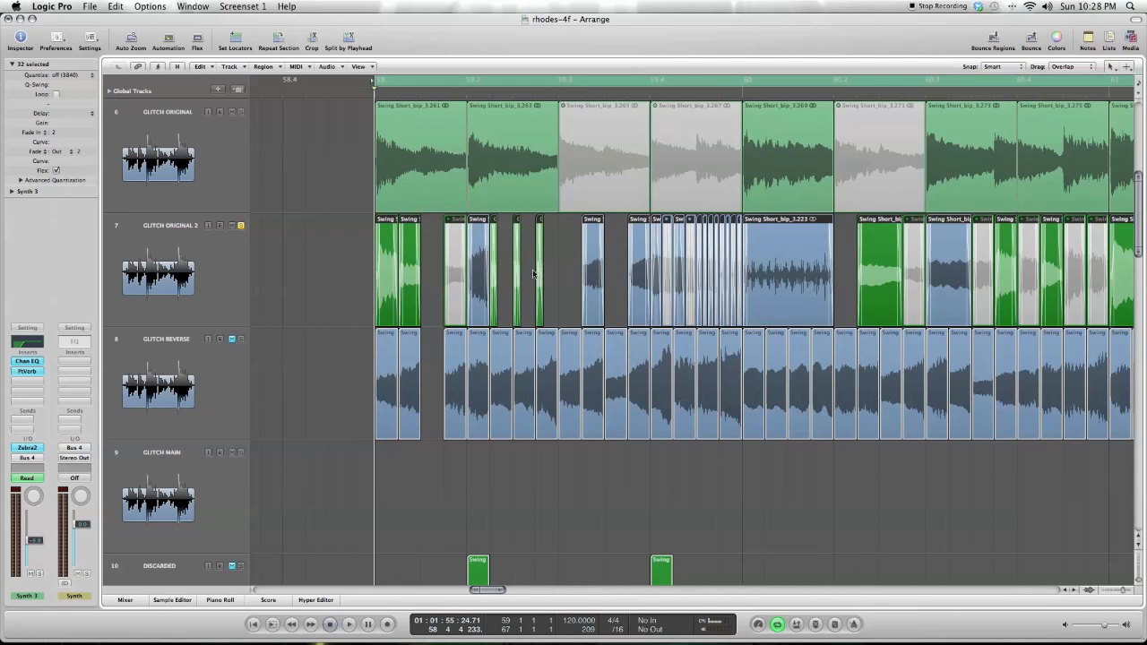
# - Click in the Logic Pro arrangement area
pyautogui.click(584, 256)
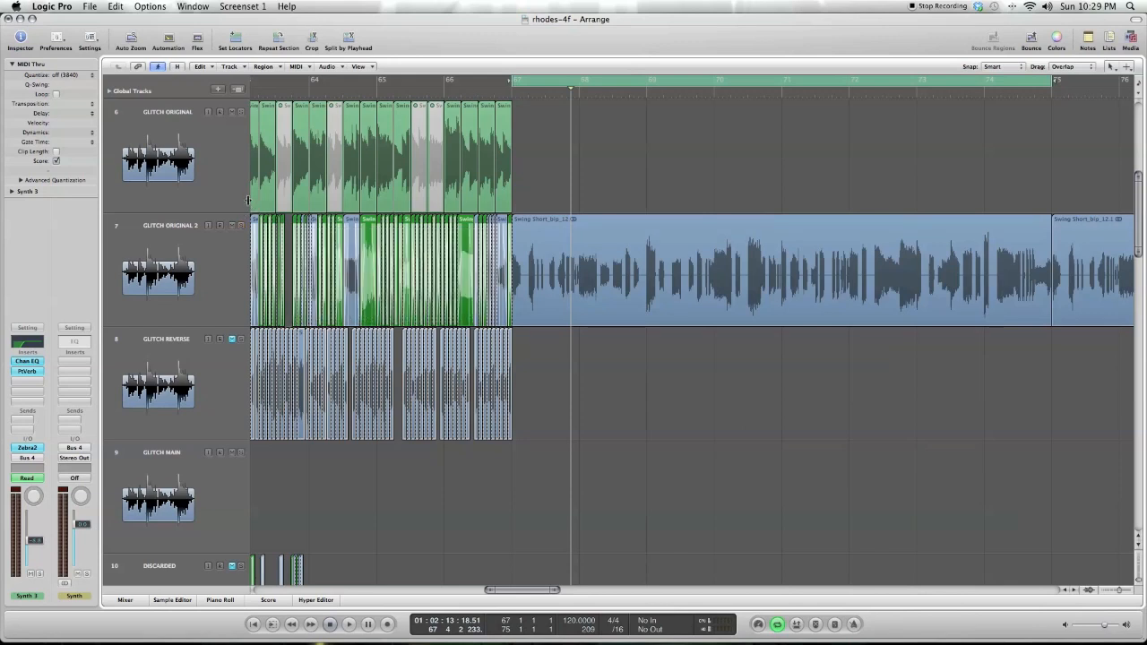
pyautogui.moveTo(696, 190)
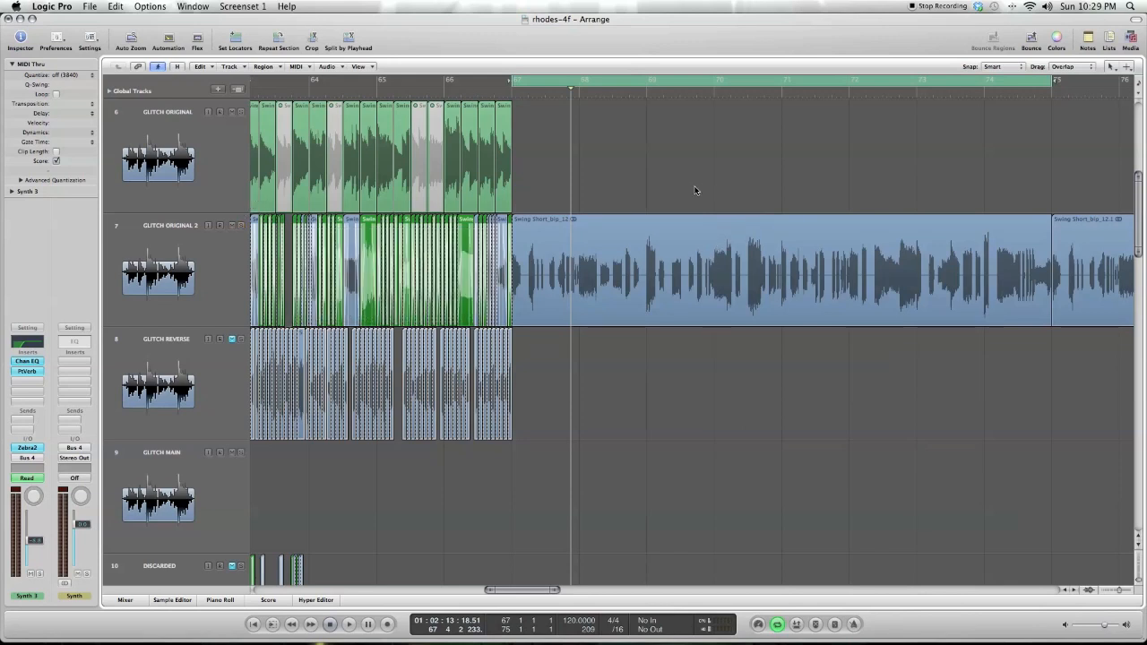
# - Deselect everything by clicking an empty spot in the Arrange area
pyautogui.click(762, 268)
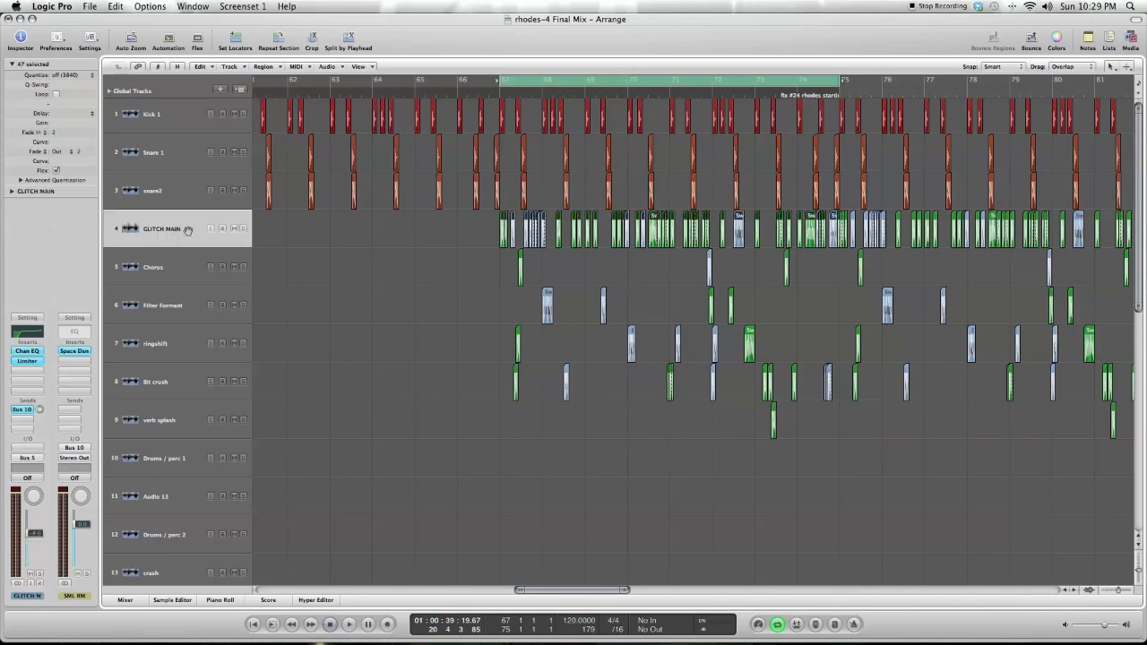
pyautogui.moveTo(456, 244)
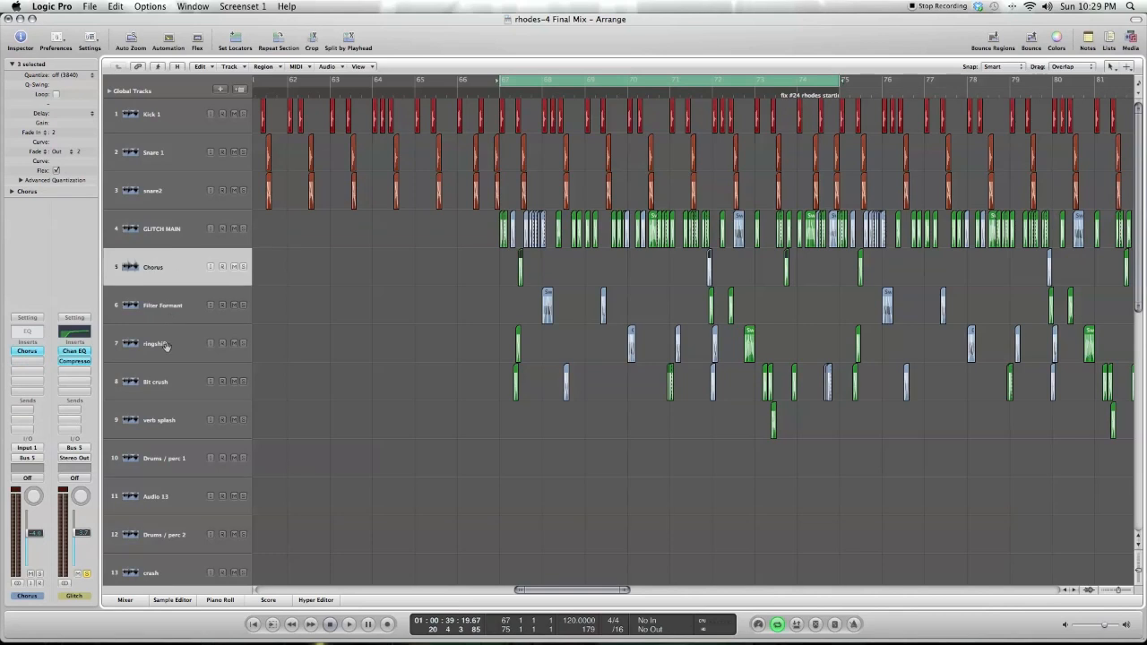
# - Select the ringshift, Bit crush and verb splash tracks to inspect their inserts
pyautogui.click(157, 419)
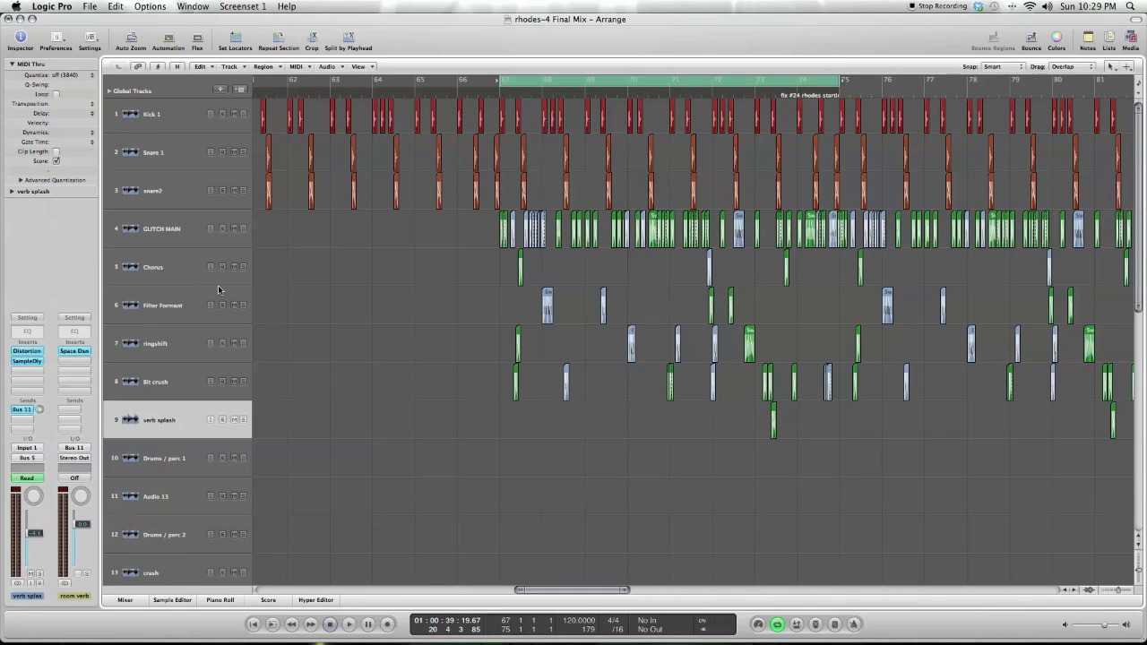
pyautogui.click(164, 305)
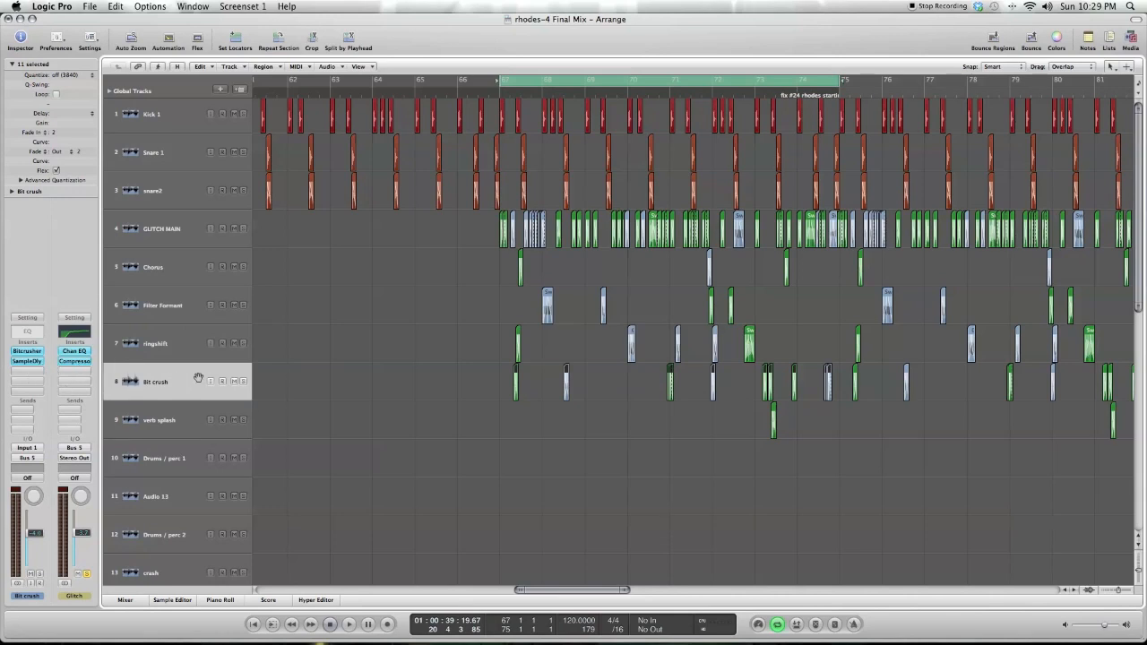
pyautogui.click(158, 419)
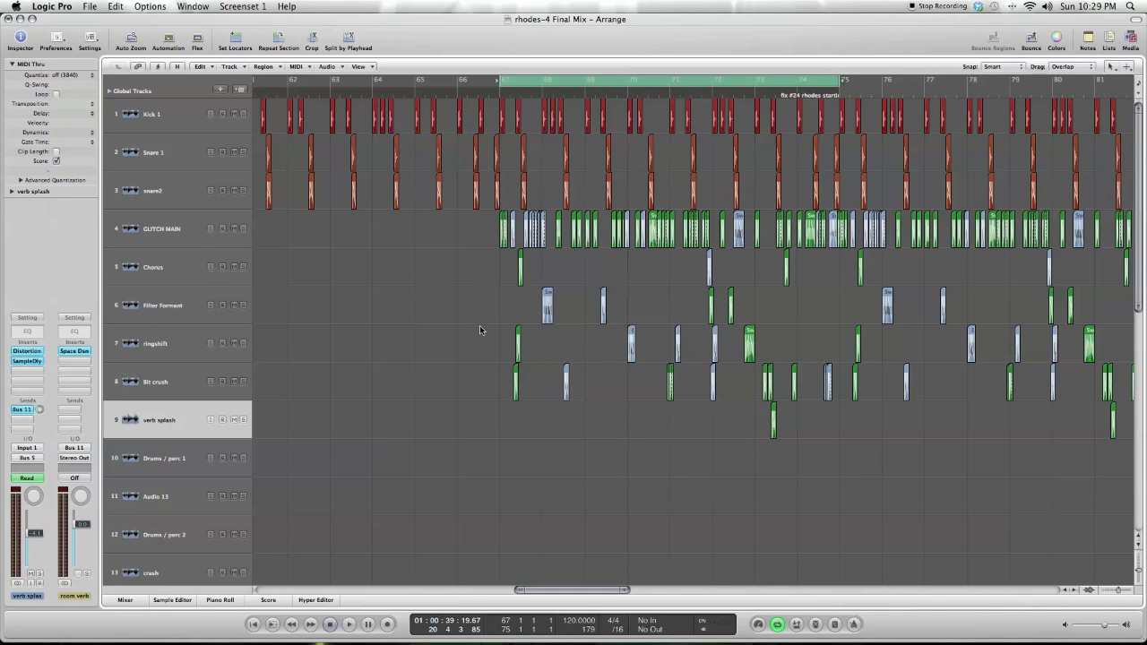
pyautogui.moveTo(781, 465)
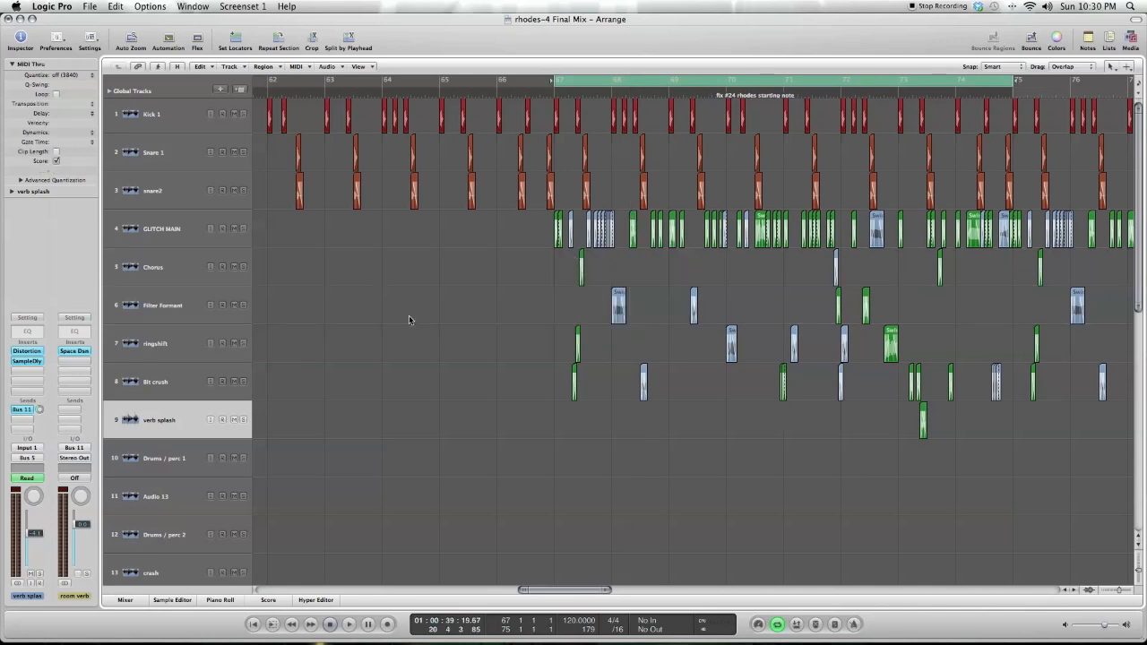
pyautogui.moveTo(790, 421)
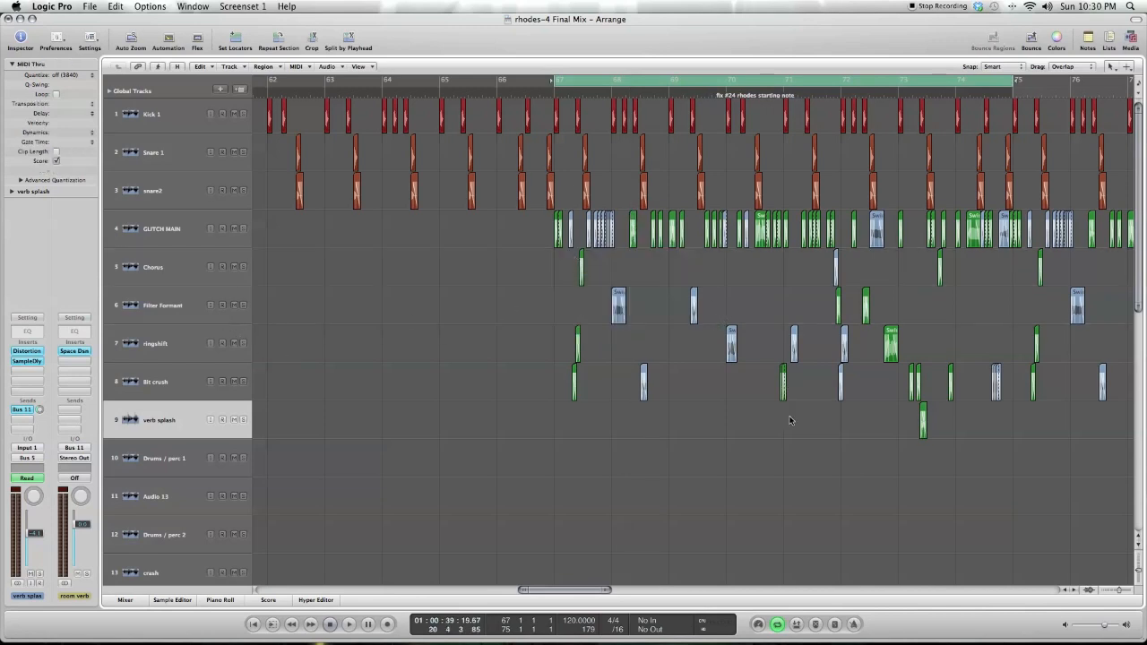
pyautogui.hscroll(3)
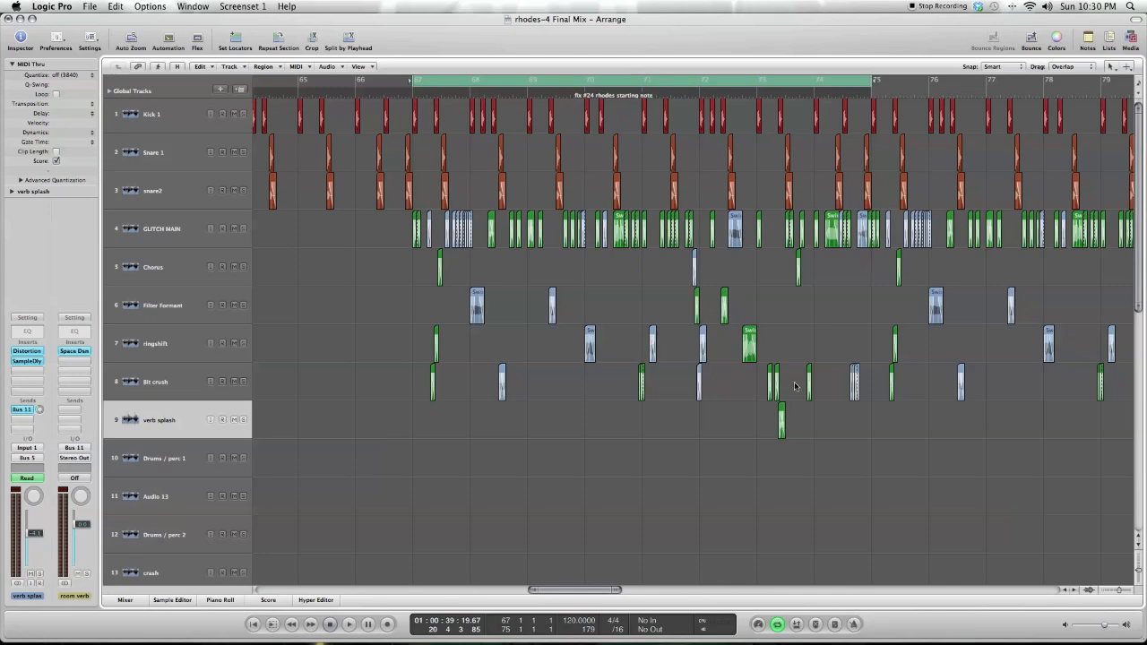
pyautogui.click(125, 599)
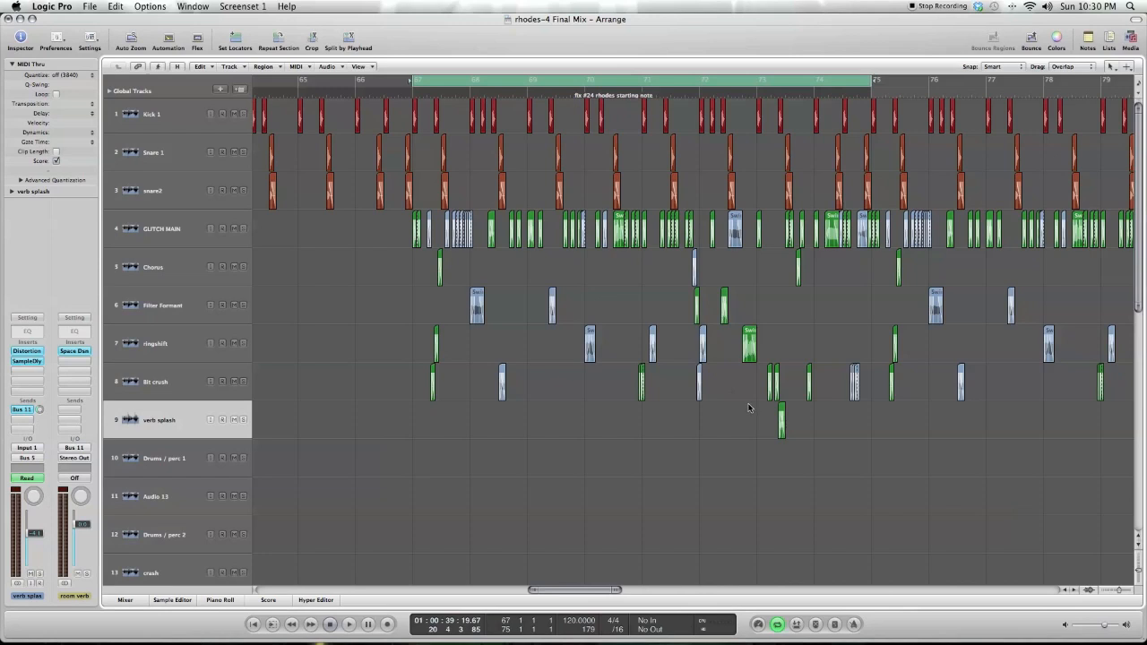
# - Place the playhead in the Bar Ruler just before bar 67
pyautogui.click(343, 625)
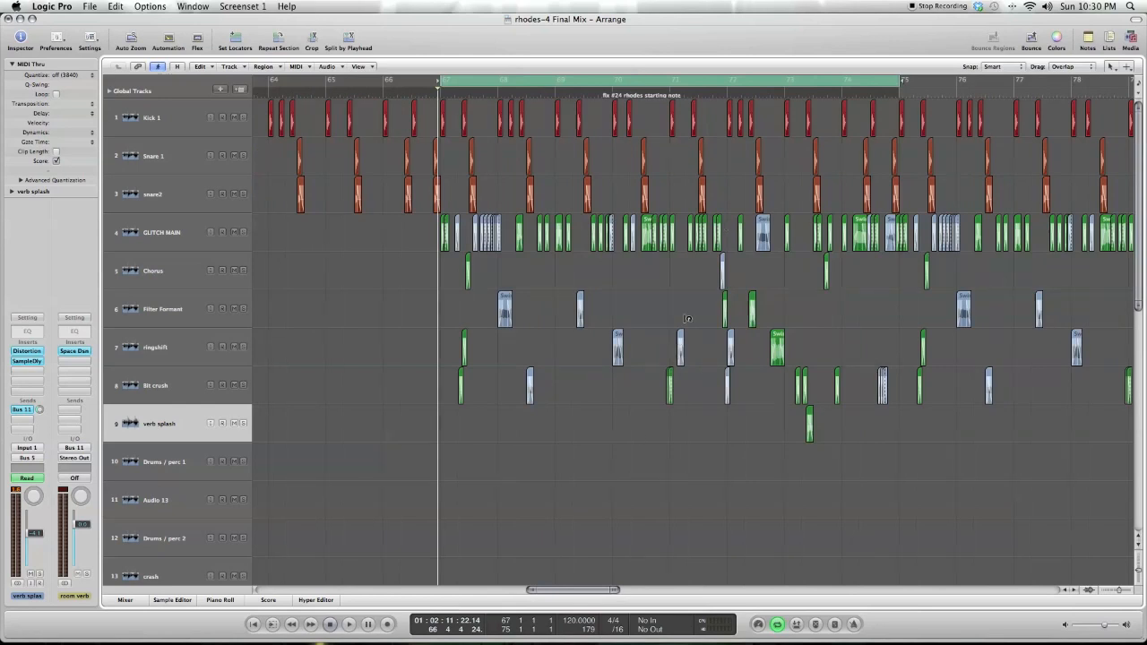
pyautogui.moveTo(358, 314)
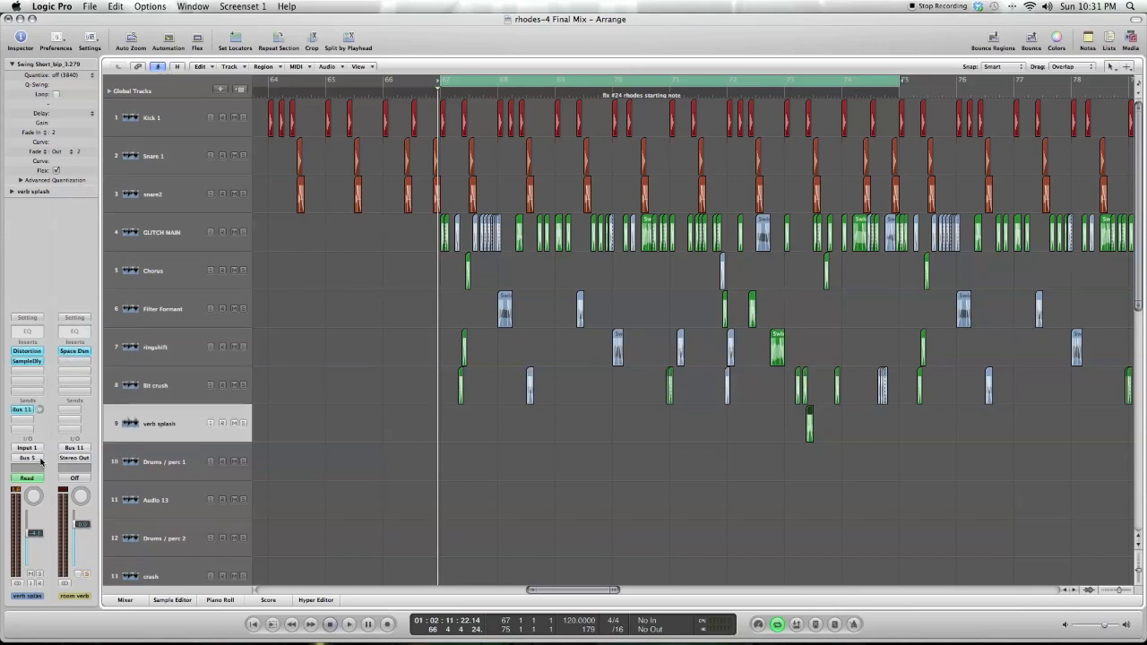
pyautogui.click(126, 598)
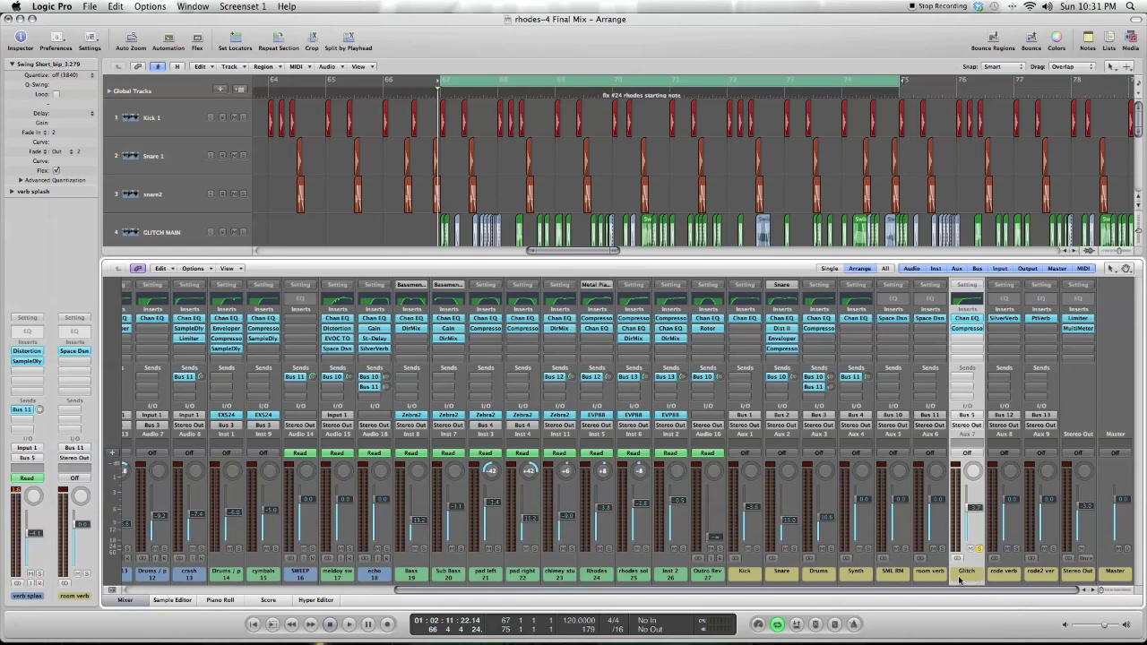
pyautogui.moveTo(970, 335)
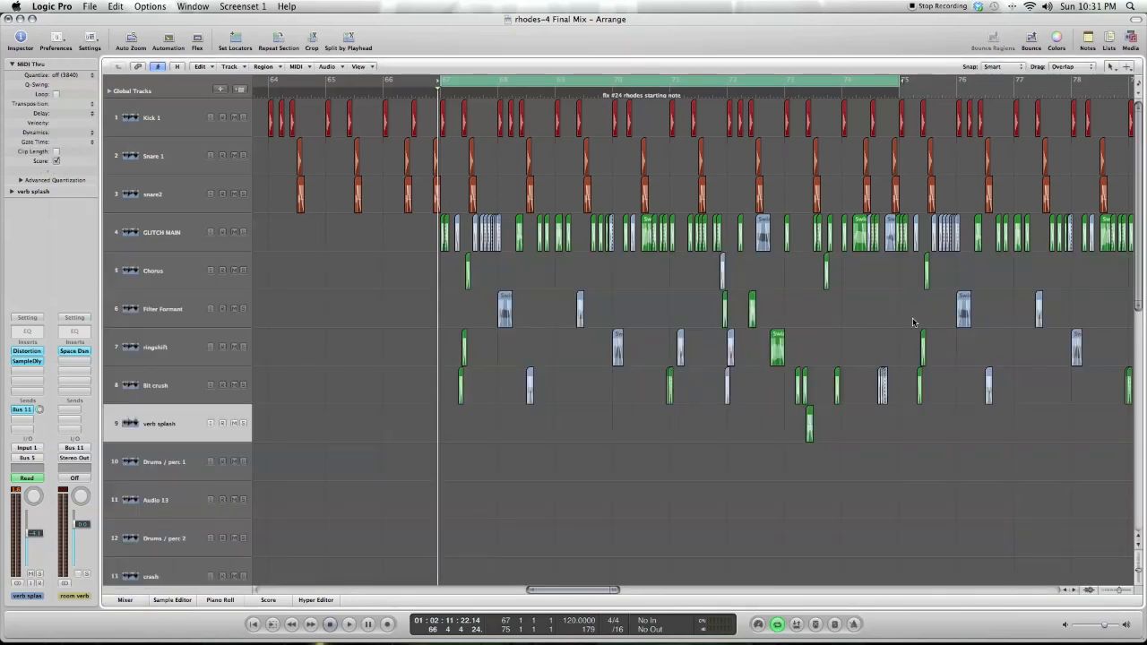
pyautogui.moveTo(883, 353)
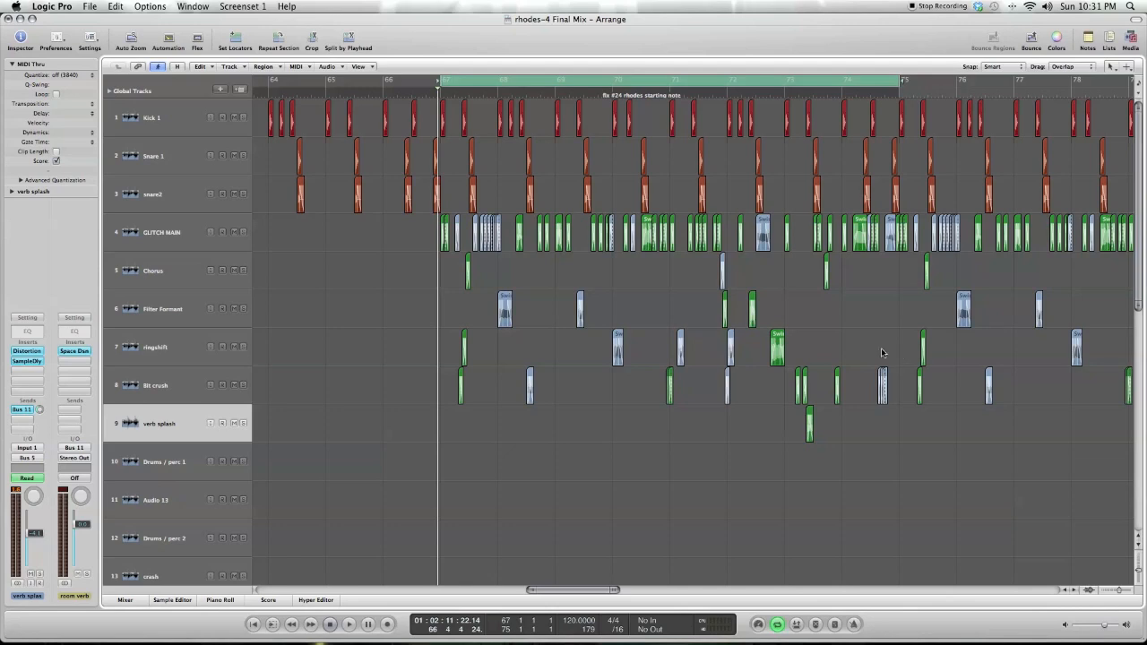
pyautogui.click(127, 597)
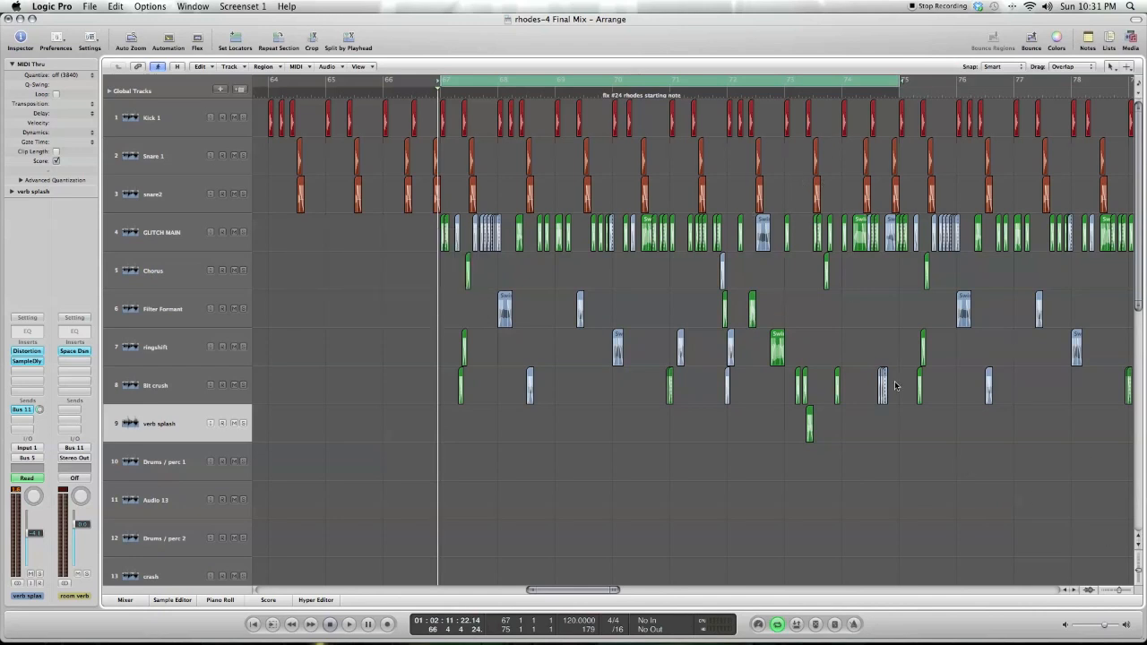
# - Start playback from the glitch section just past bar 67
pyautogui.click(341, 625)
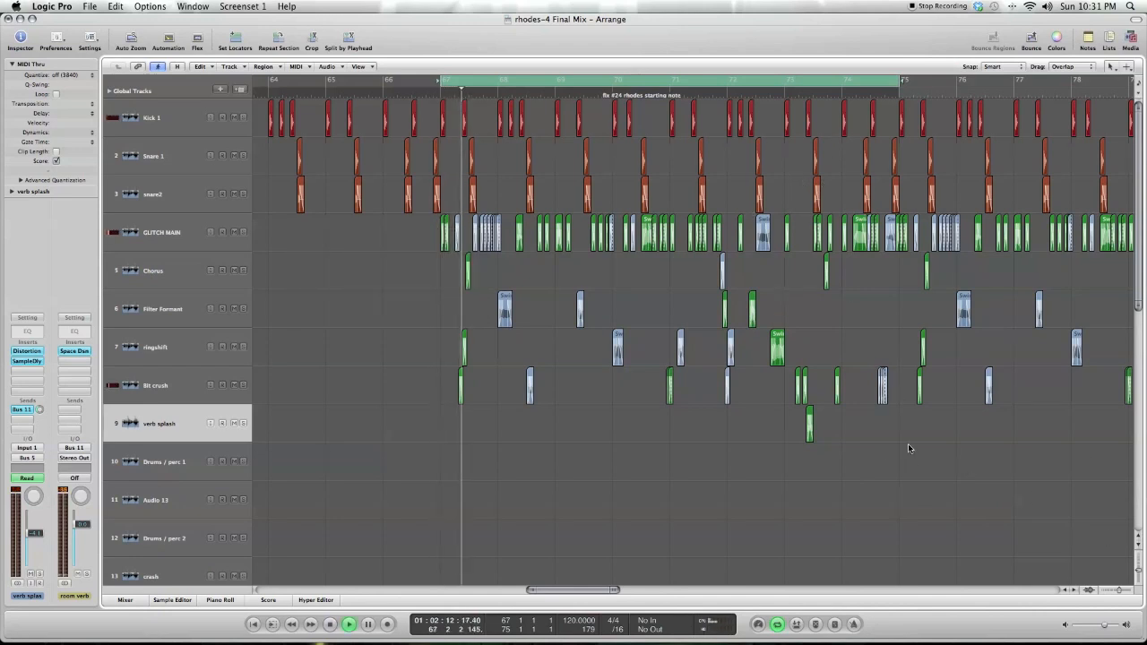